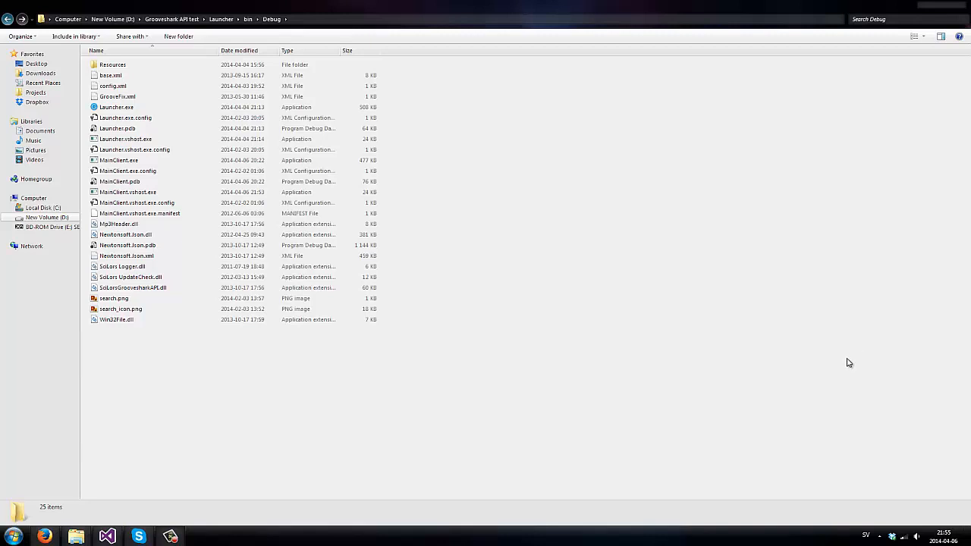
mouse_move(534, 198)
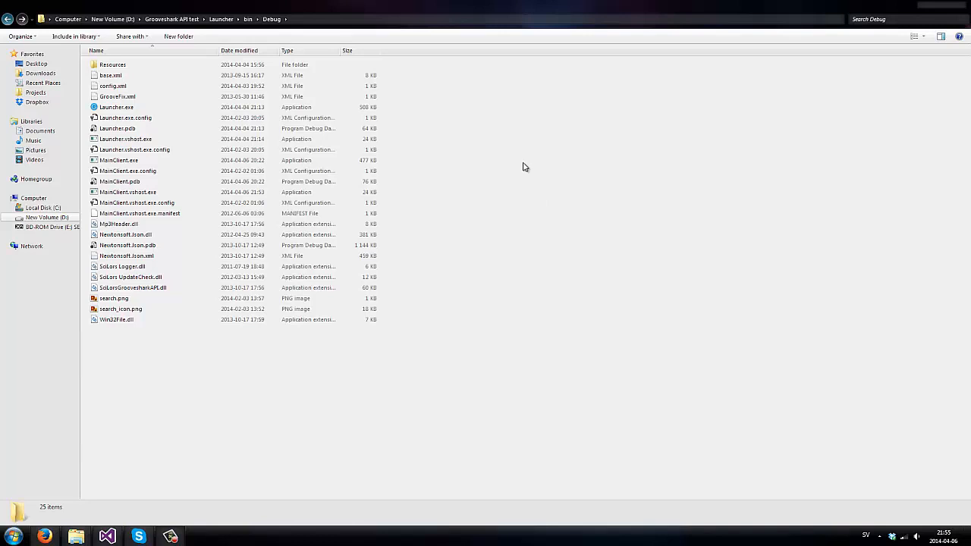
- Launch the Grooveify desktop client from Launcher.exe so its sign-in window appears
left_click(115, 106)
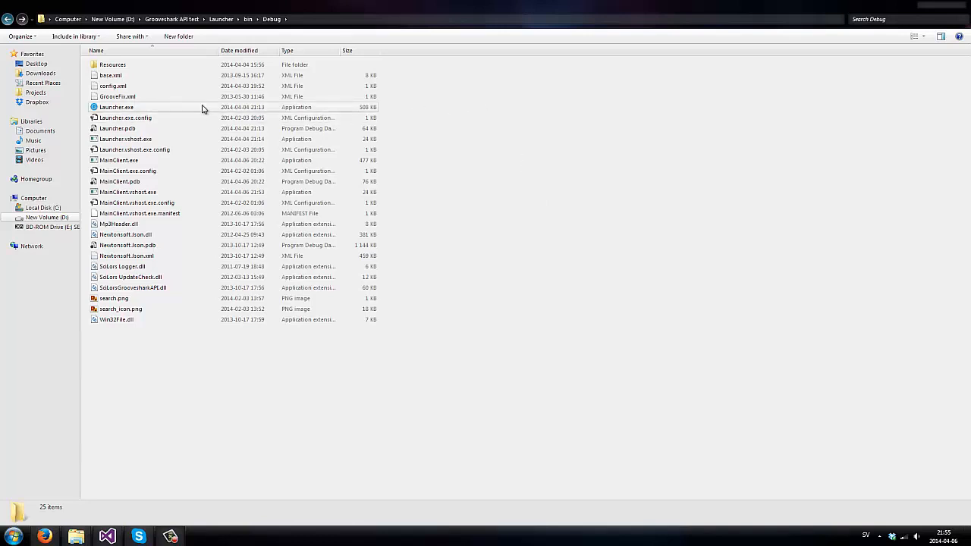
left_click(116, 106)
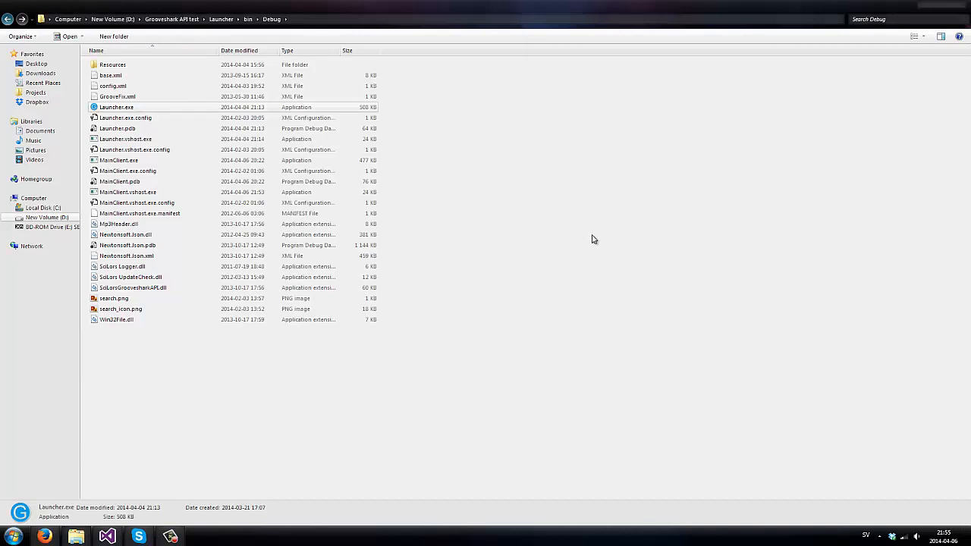
mouse_move(588, 233)
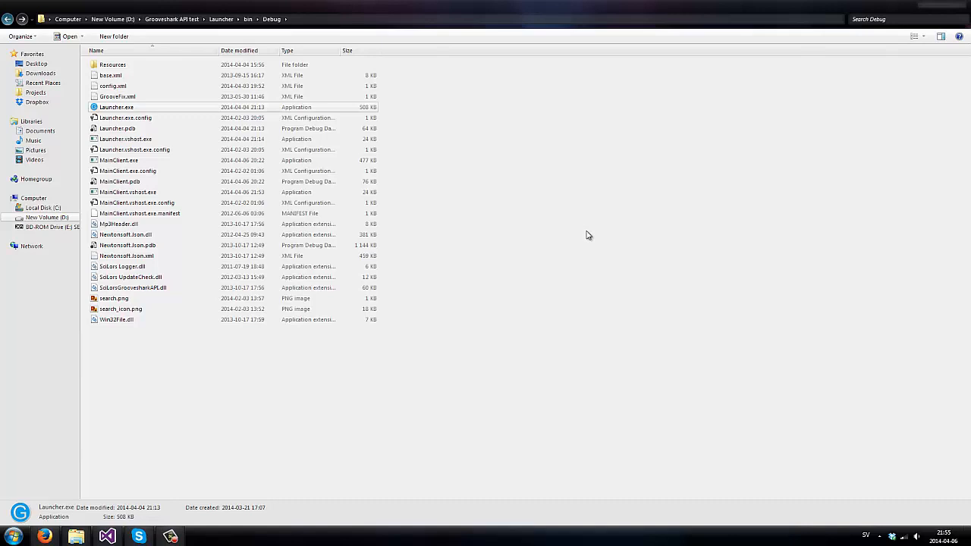
left_click(124, 118)
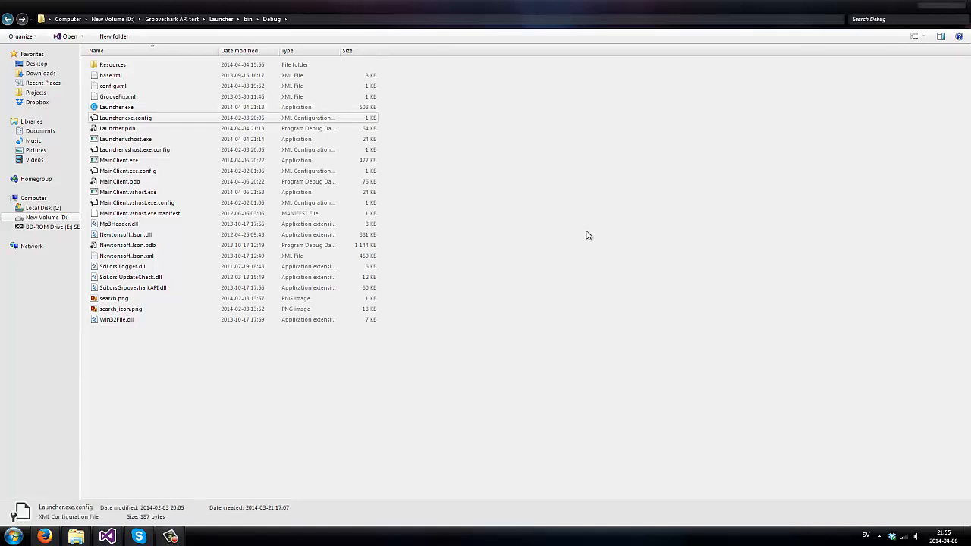
mouse_move(125, 118)
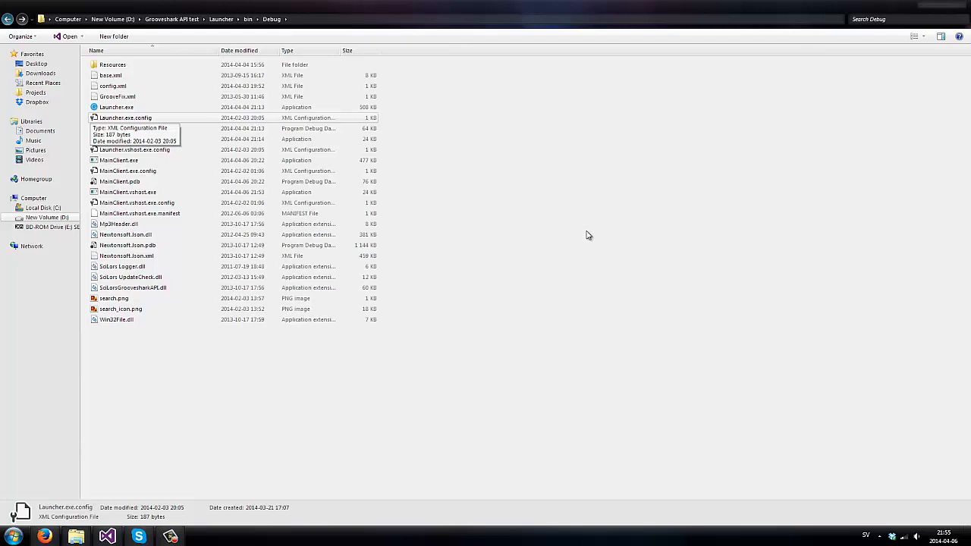
mouse_move(296, 128)
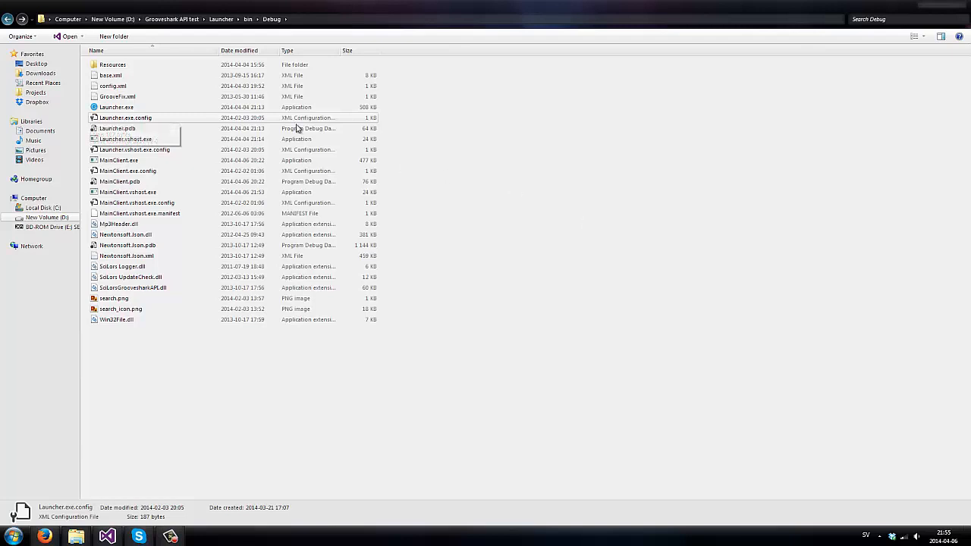
left_click(116, 106)
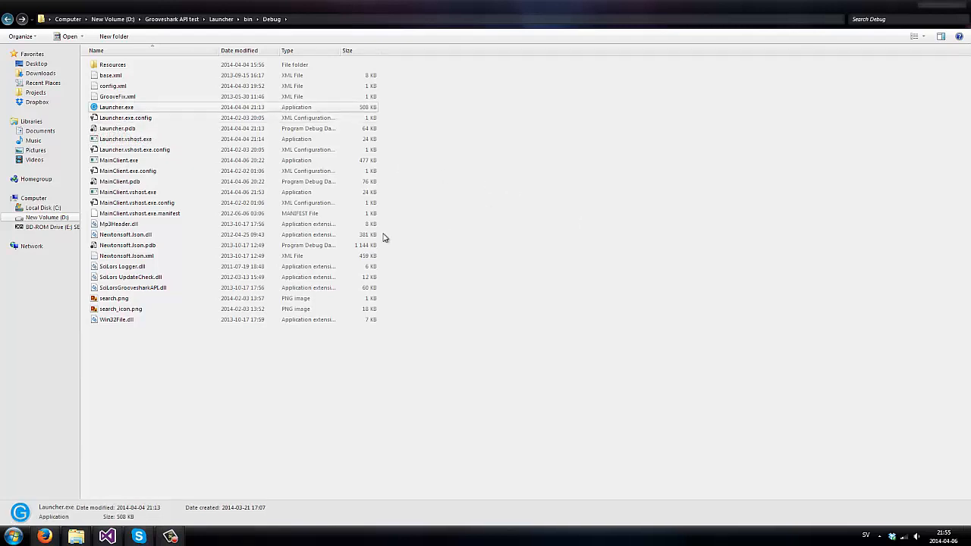
mouse_move(564, 300)
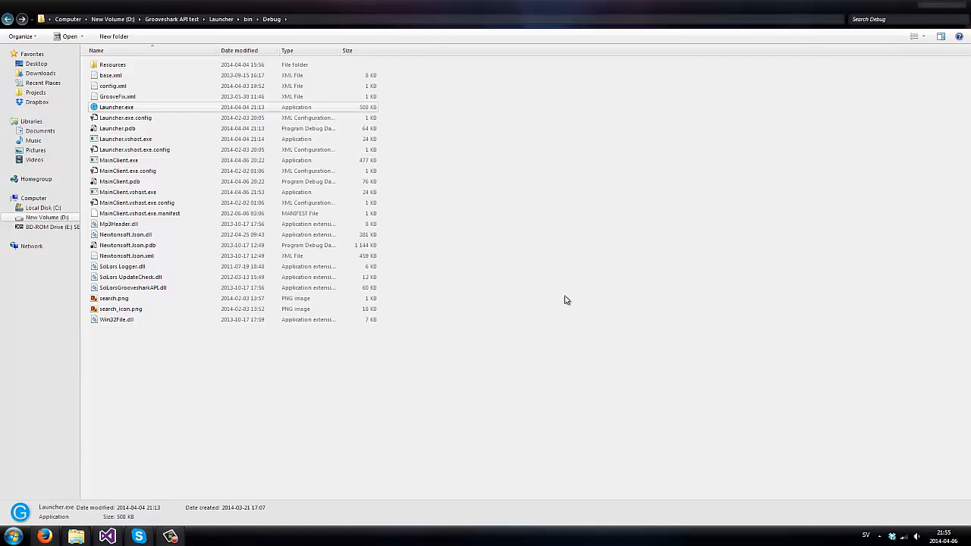
mouse_move(438, 264)
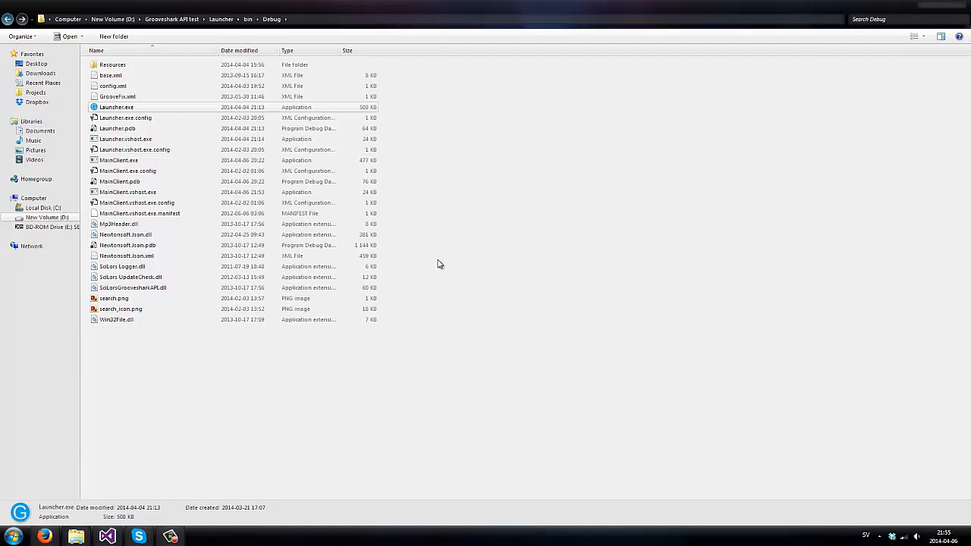
double_click(115, 106)
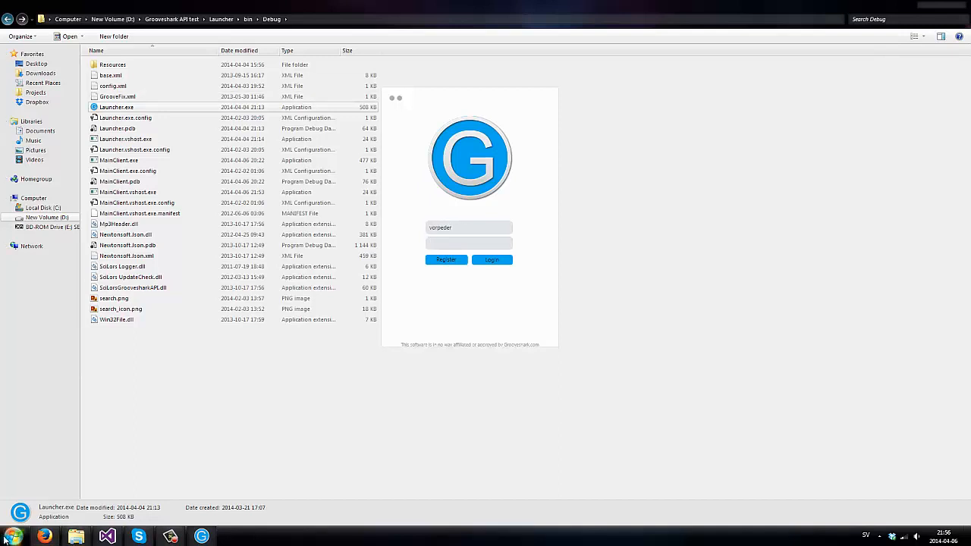
- Bring up the Grooveshark home page in Firefox via the taskbar jump list
right_click(46, 537)
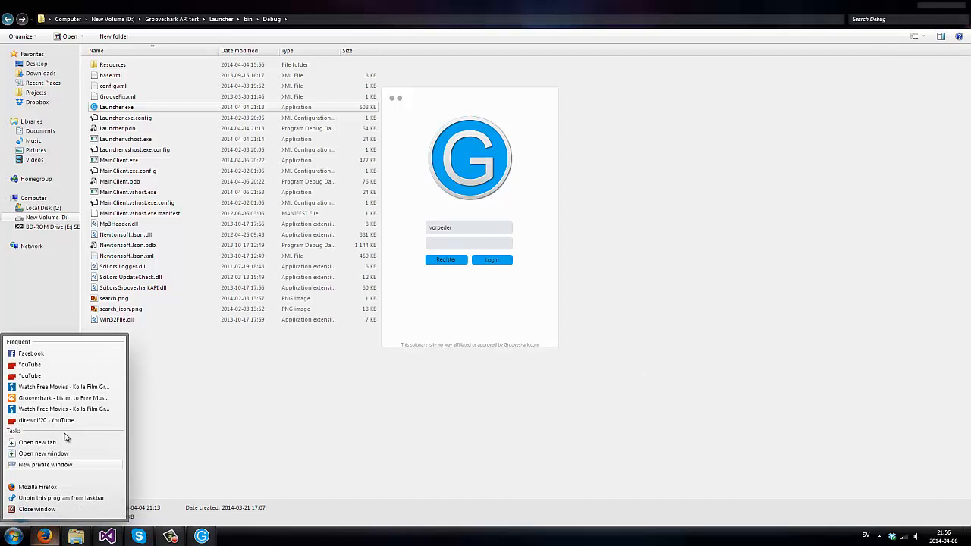
mouse_move(60, 449)
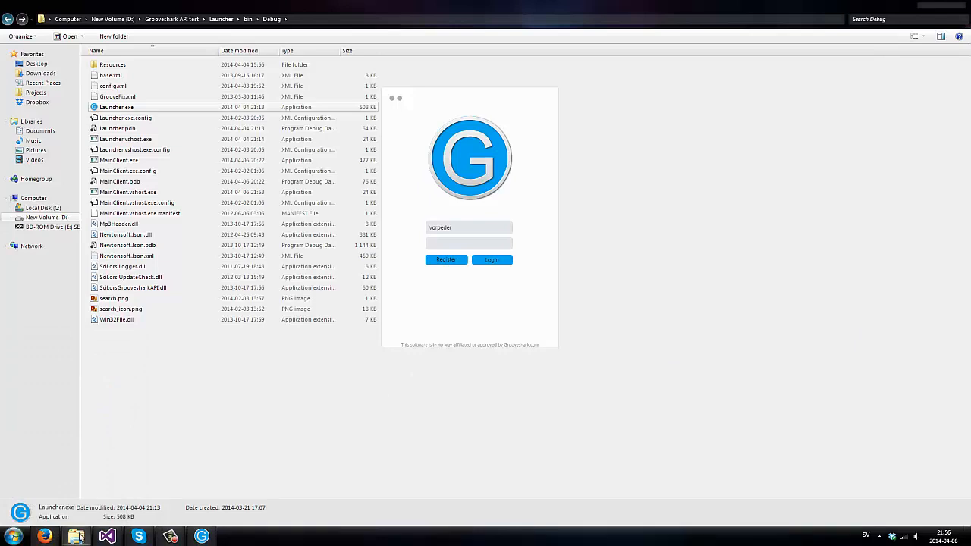
right_click(44, 537)
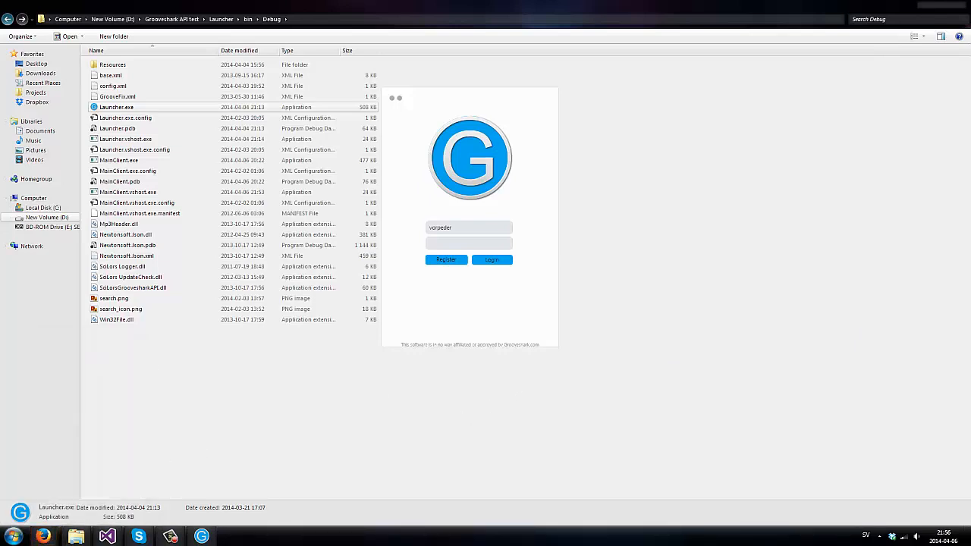
left_click(42, 537)
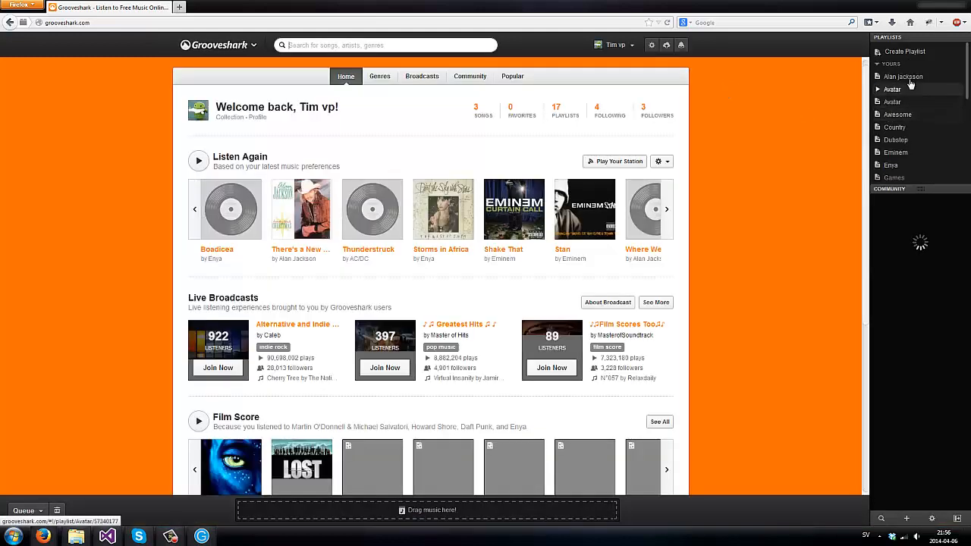
- Go to Tim vp's profile page from the username dropdown
scroll("down", 3)
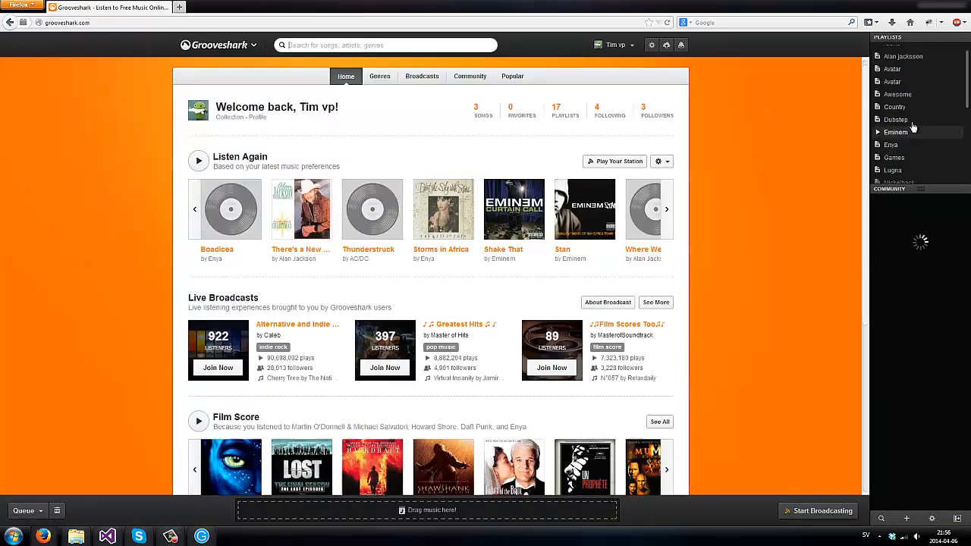
left_click(616, 46)
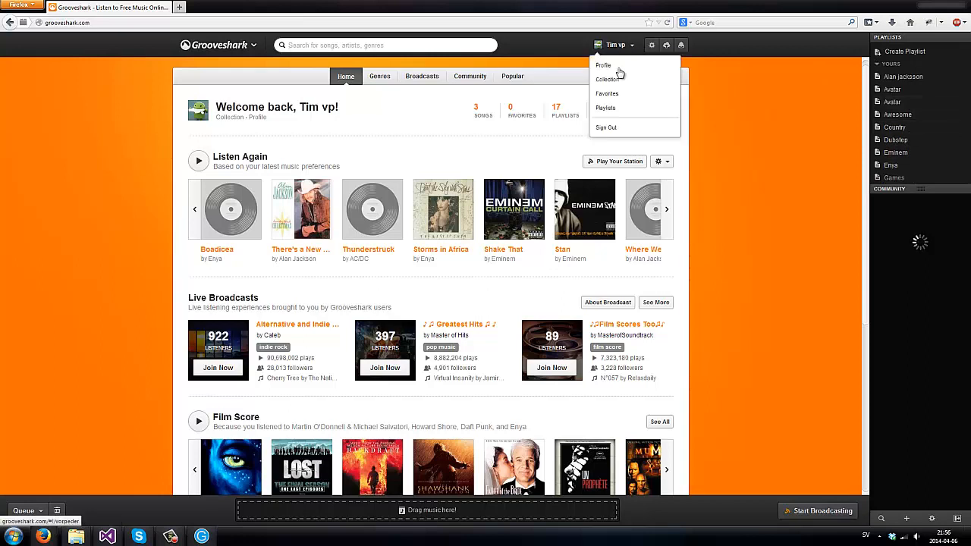
mouse_move(622, 65)
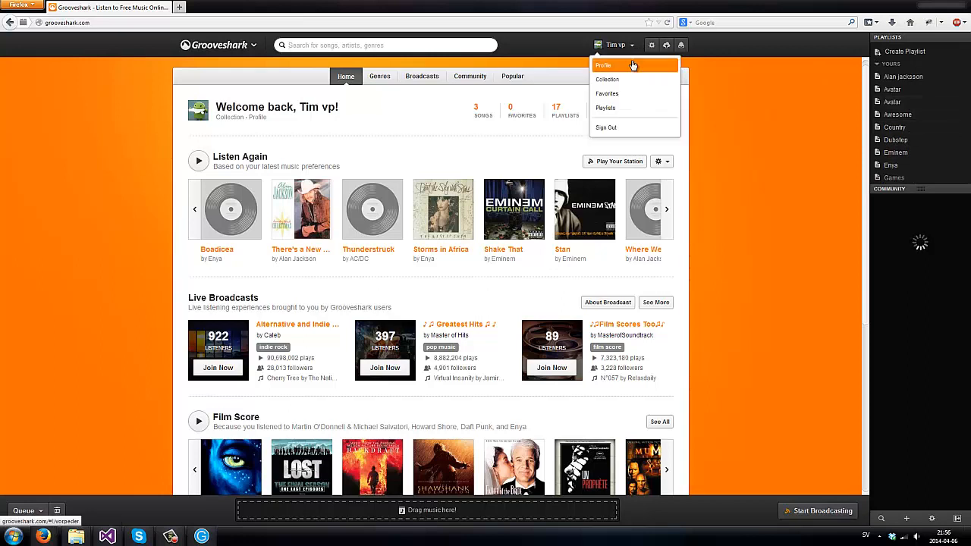
left_click(604, 65)
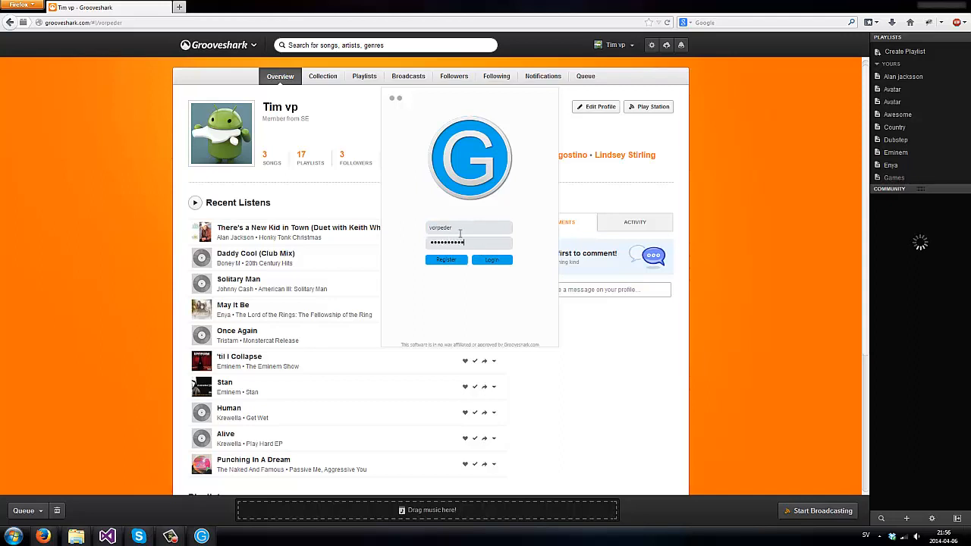
- Sign in to Grooveify and minimize Firefox so only the client remains on the desktop
left_click(491, 259)
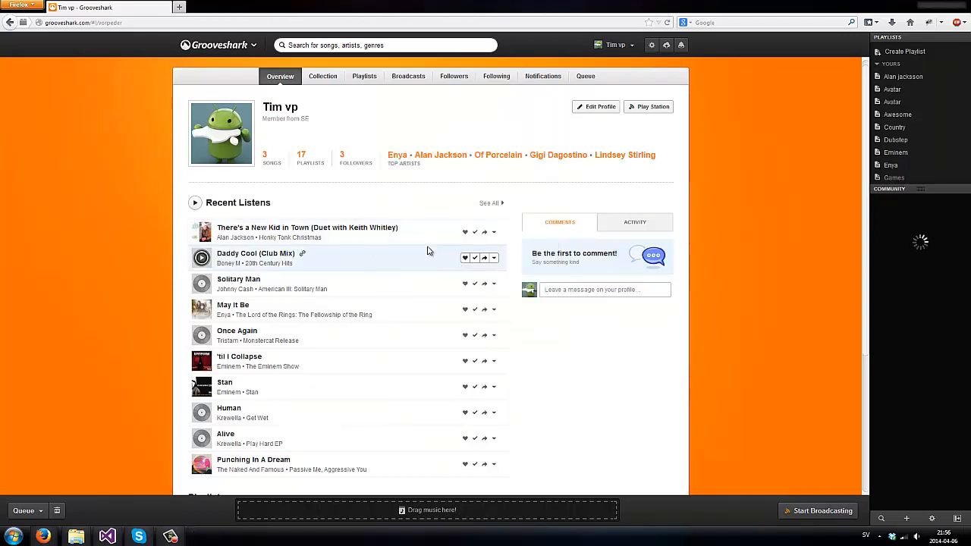
mouse_move(424, 211)
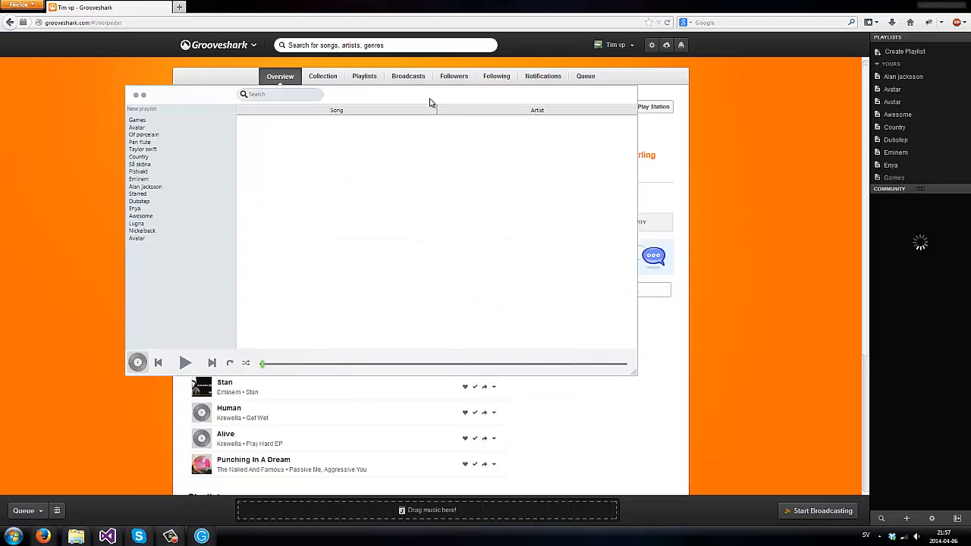
mouse_move(498, 173)
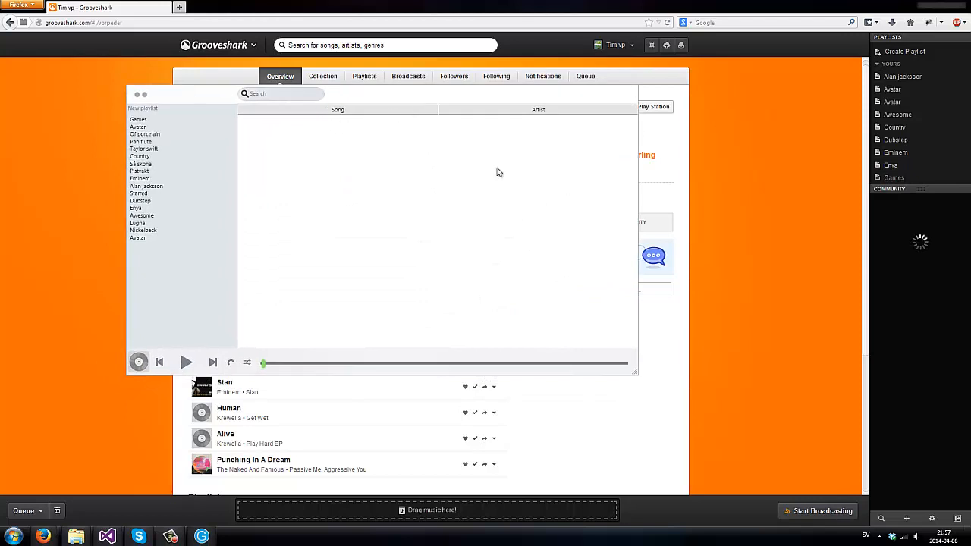
mouse_move(616, 5)
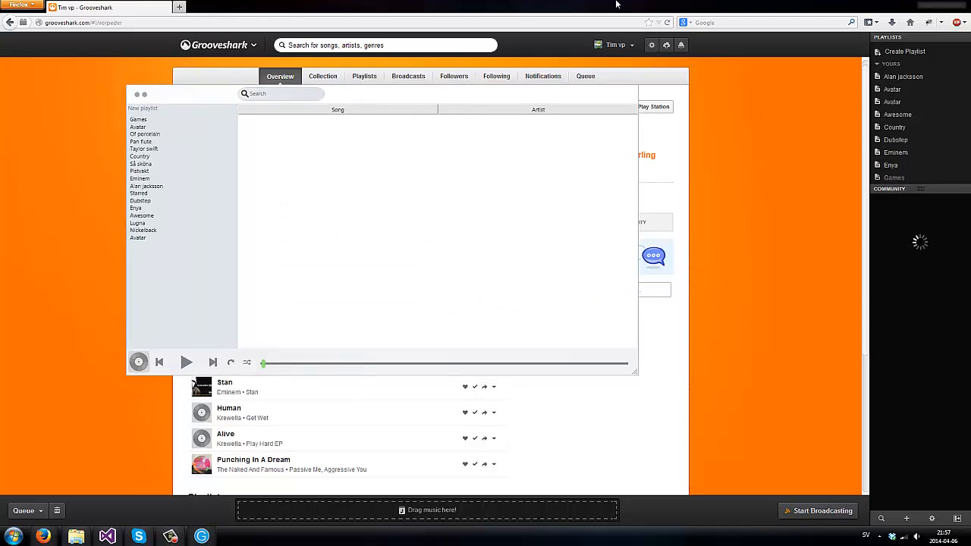
left_click(75, 537)
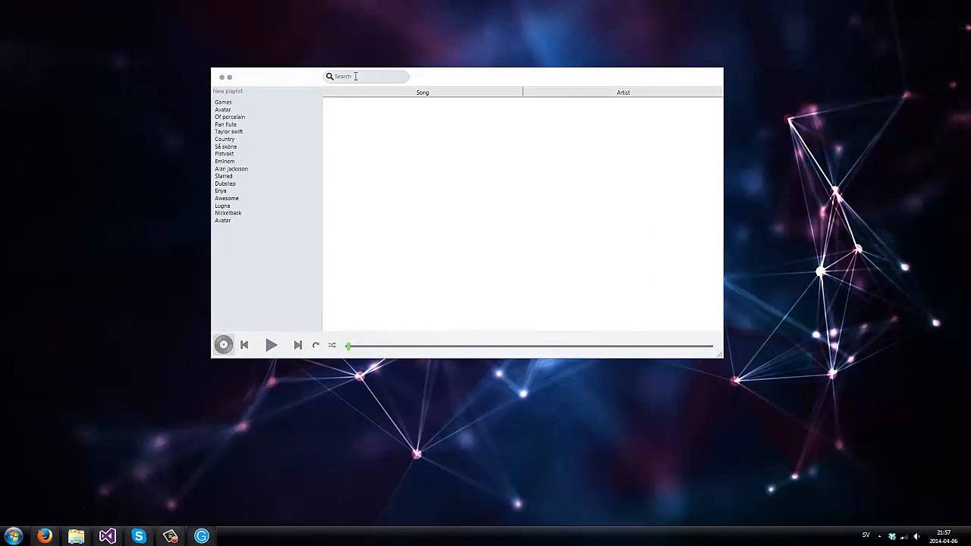
mouse_move(240, 120)
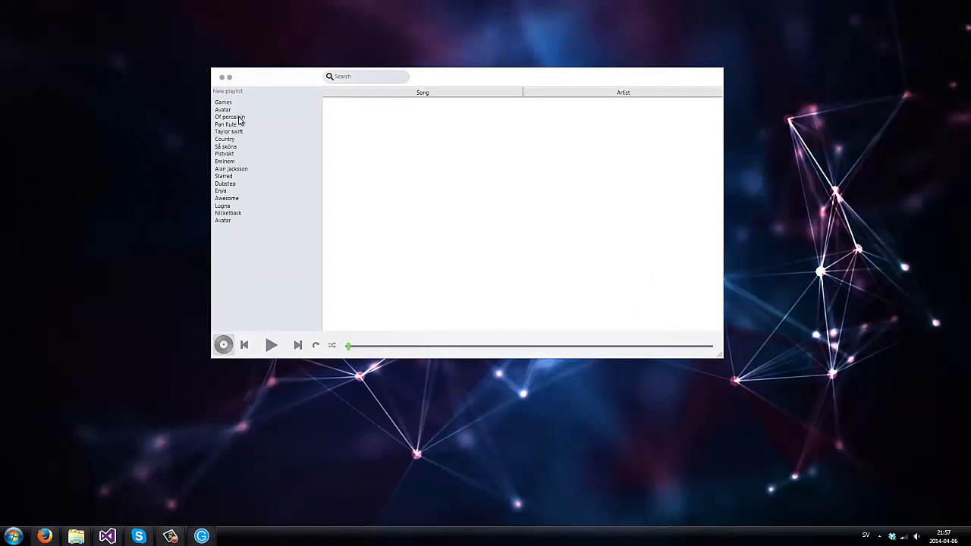
mouse_move(216, 336)
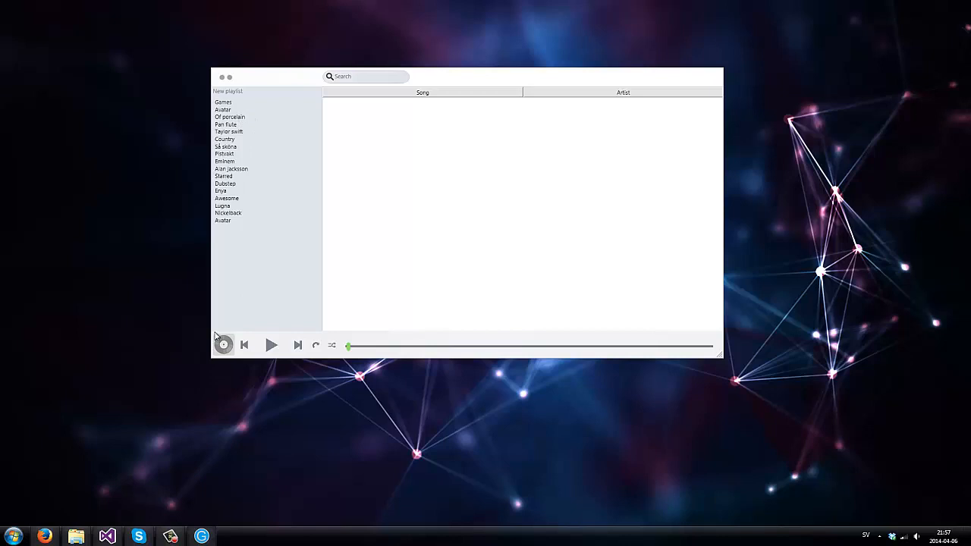
mouse_move(276, 270)
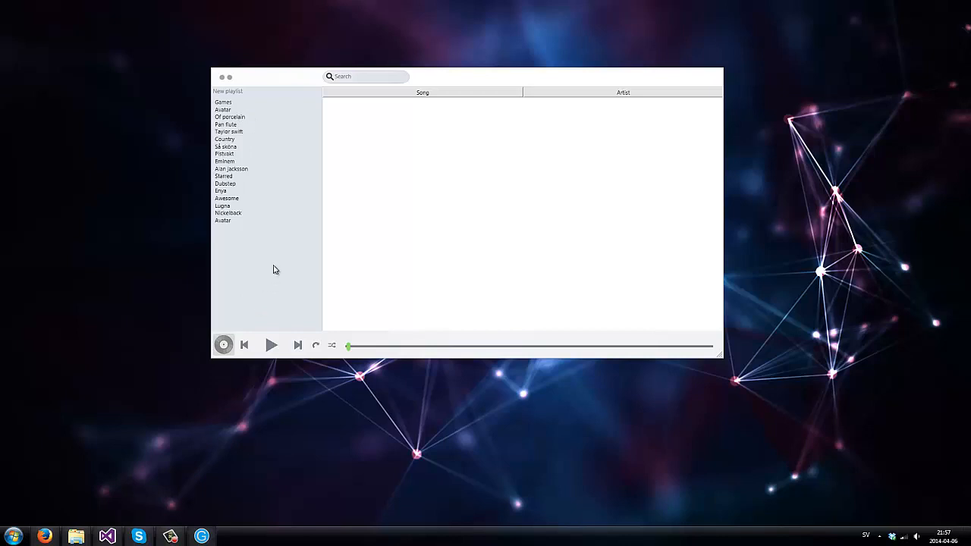
mouse_move(264, 281)
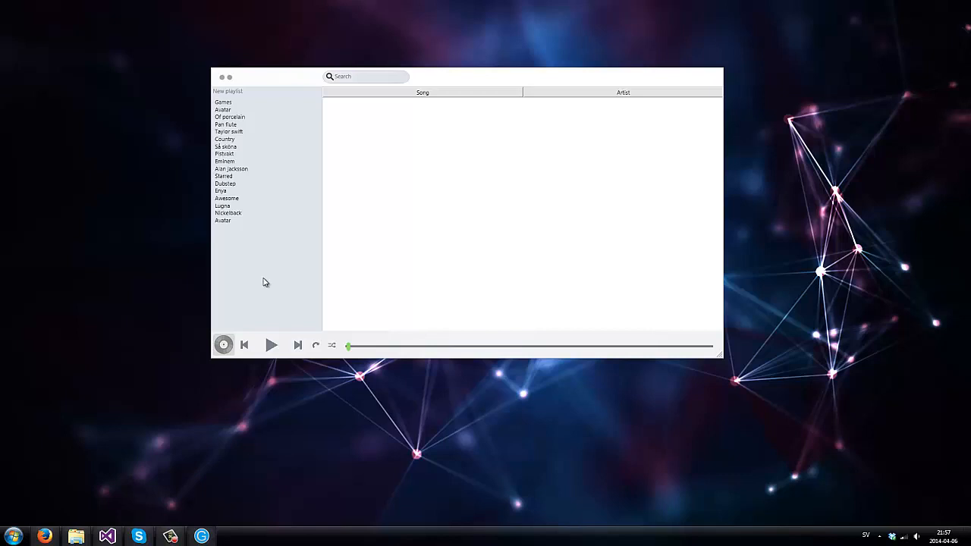
mouse_move(255, 224)
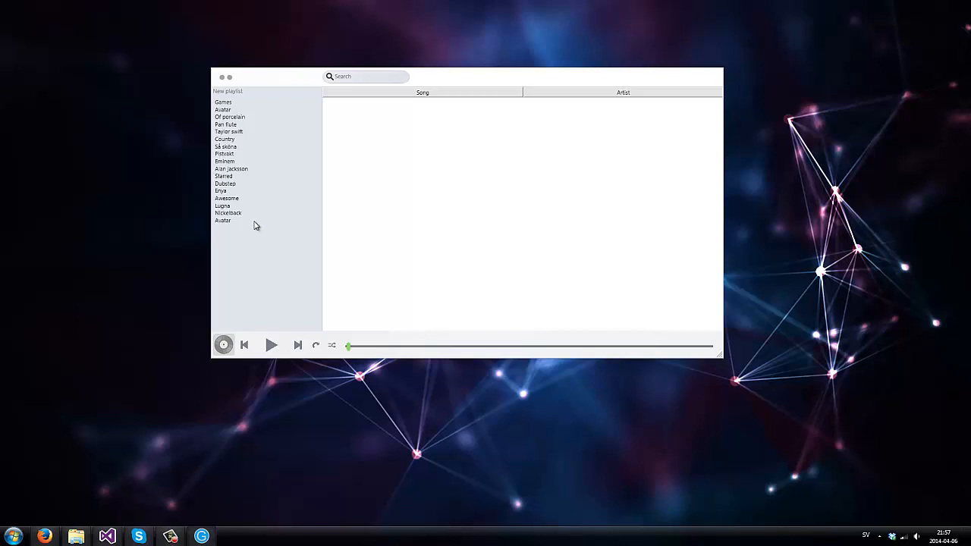
- Browse the Games, Avatar and Dubstep playlists and start Scary Monsters and Nice Sprites
left_click(223, 102)
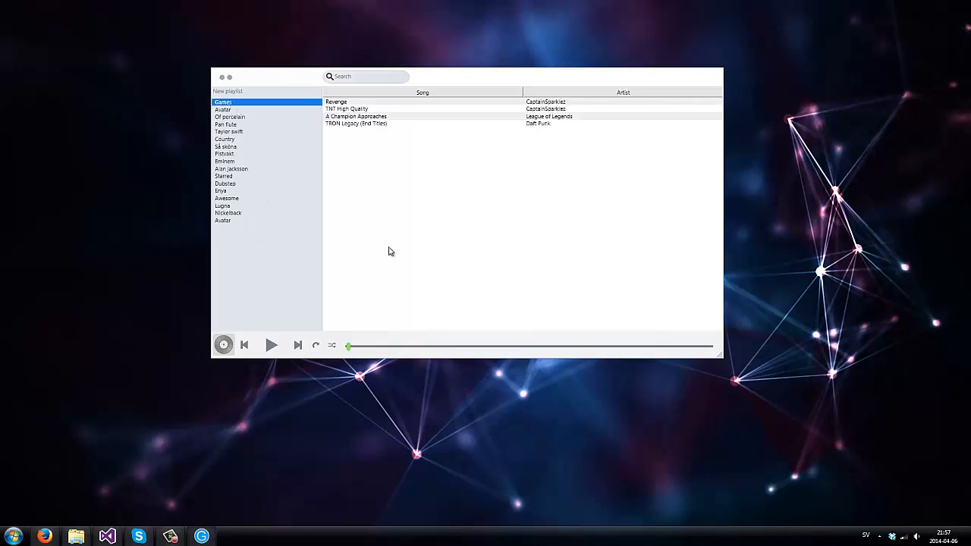
left_click(223, 109)
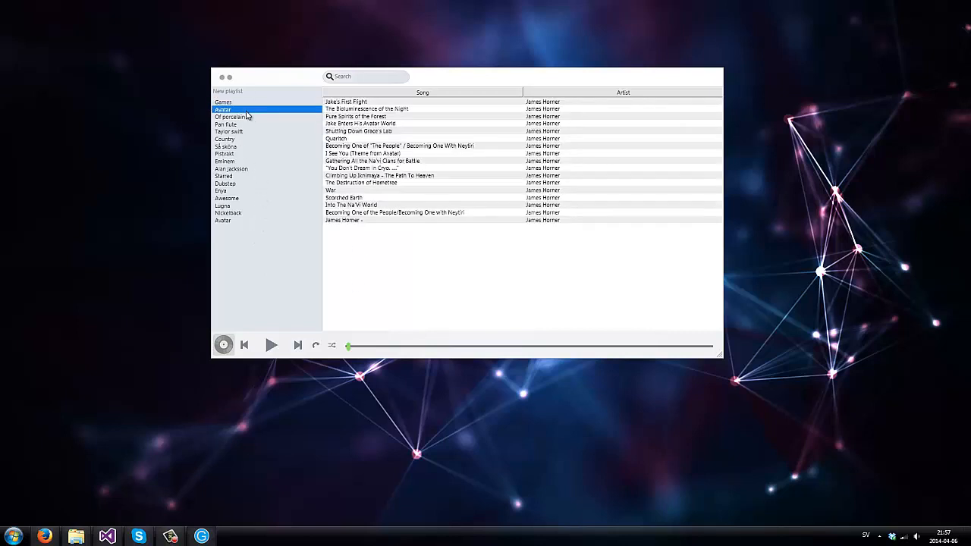
left_click(225, 184)
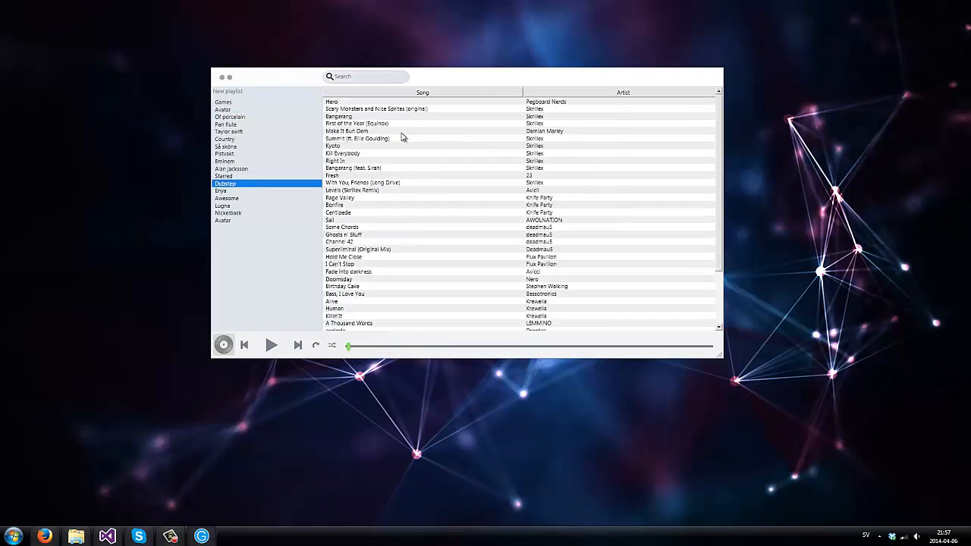
left_click(422, 130)
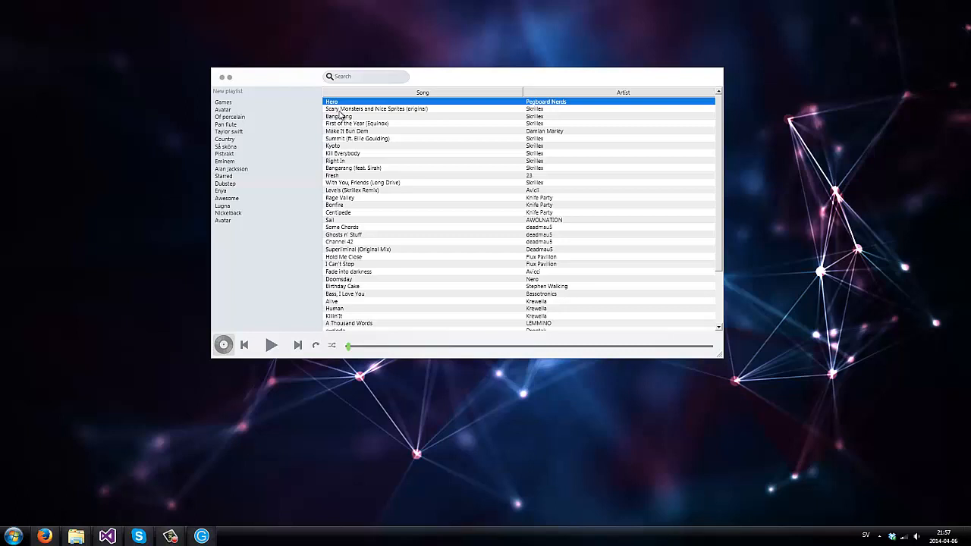
mouse_move(355, 114)
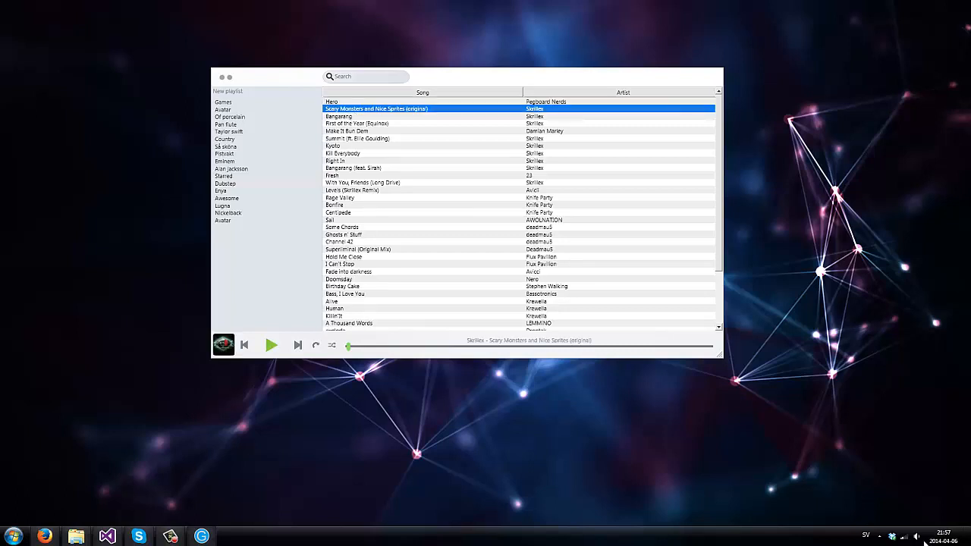
- Bring up the Windows per-application volume mixer from the taskbar speaker icon
left_click(916, 537)
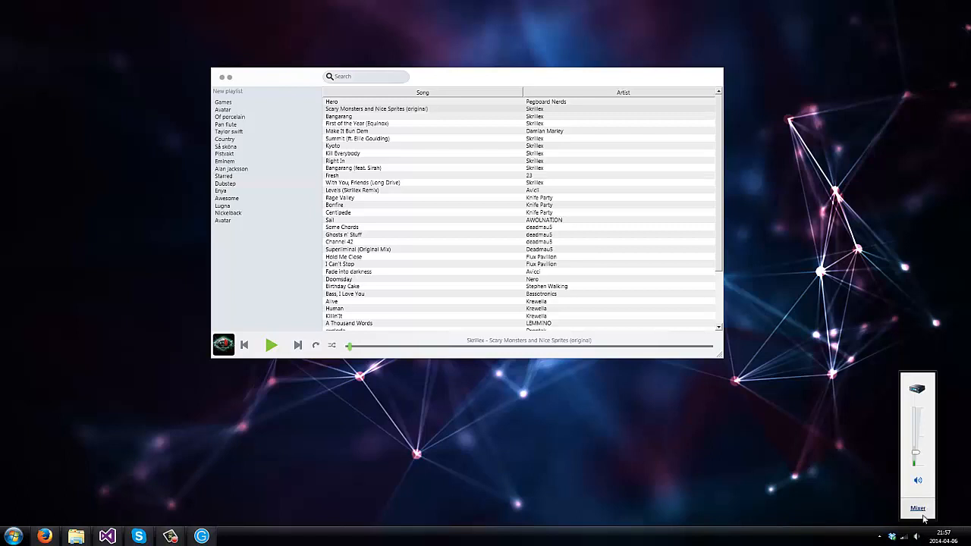
left_click(917, 508)
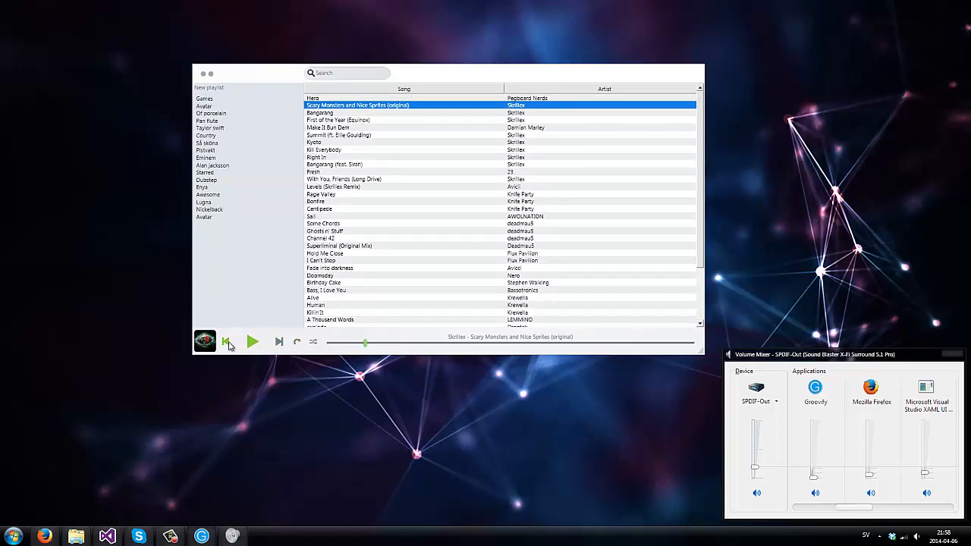
- Dismiss the volume mixer and select Centipede in the Dubstep song list
left_click(251, 341)
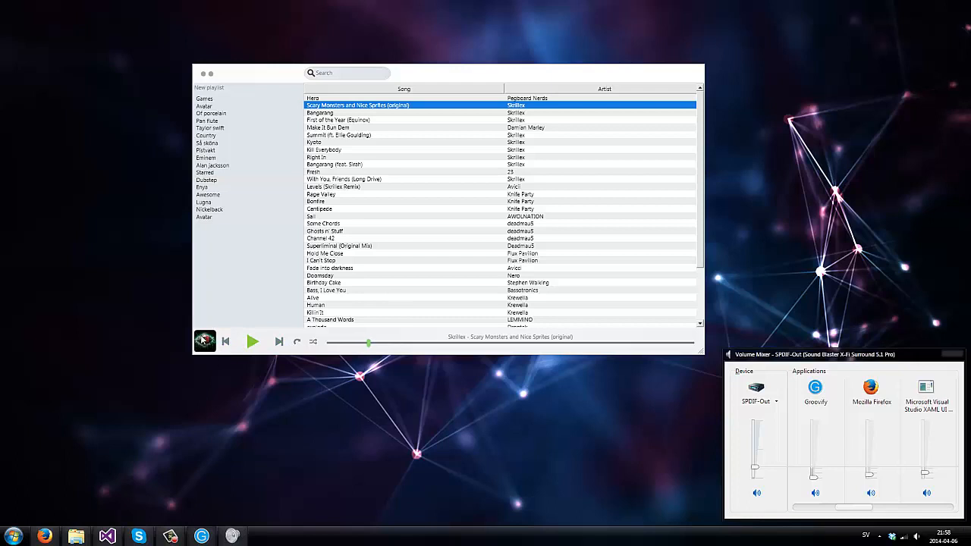
mouse_move(643, 319)
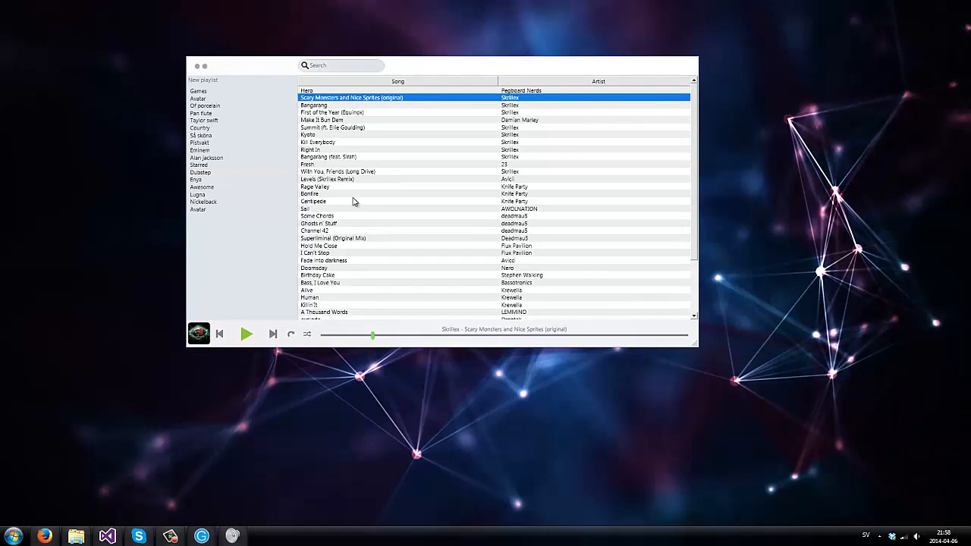
left_click(352, 200)
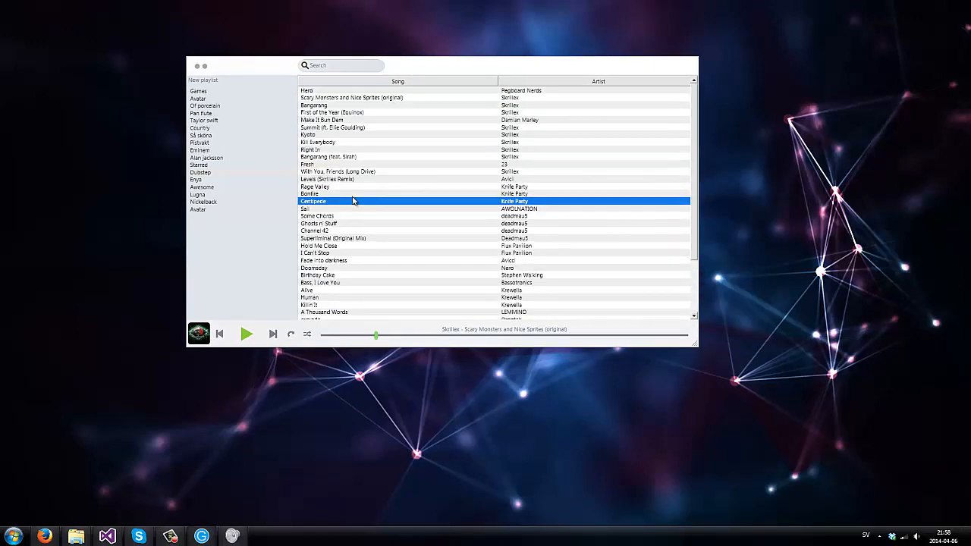
mouse_move(321, 143)
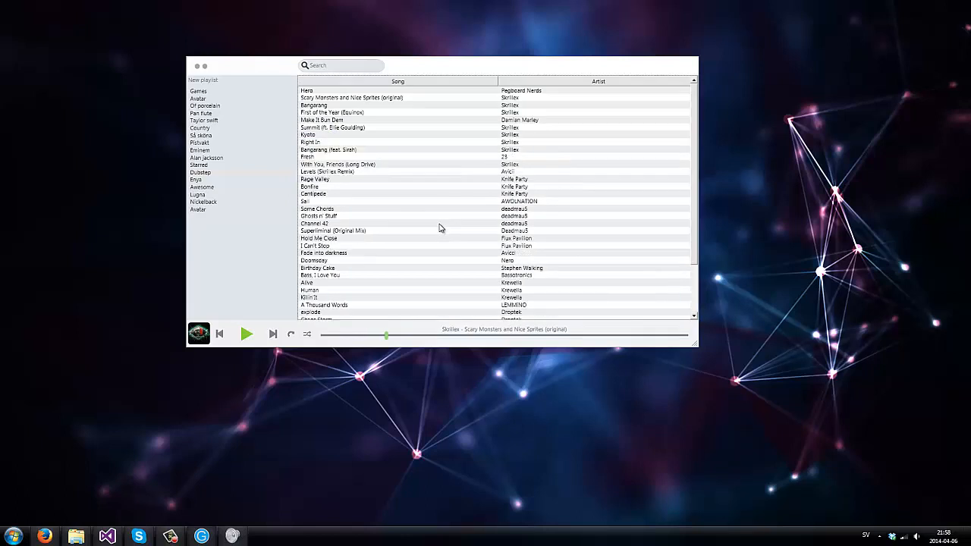
left_click(341, 64)
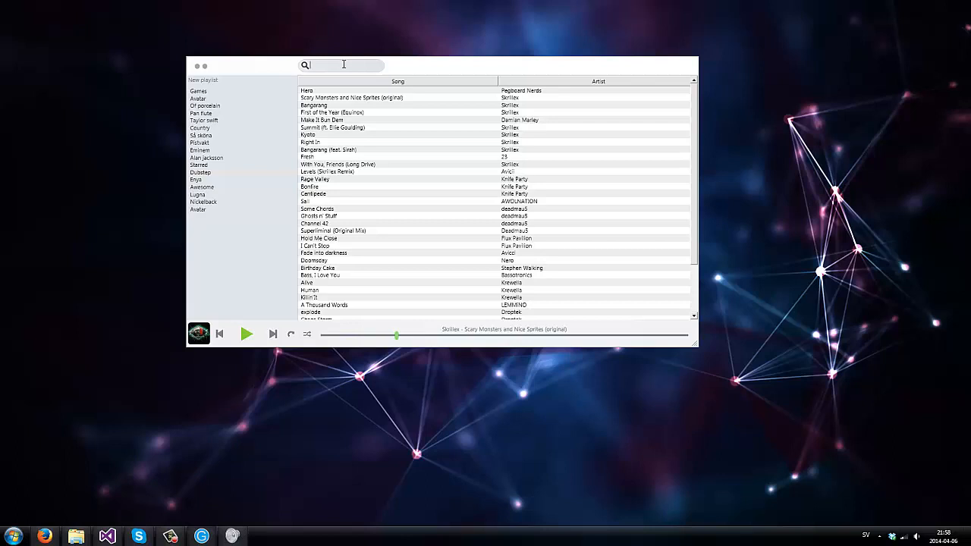
type("skrillex")
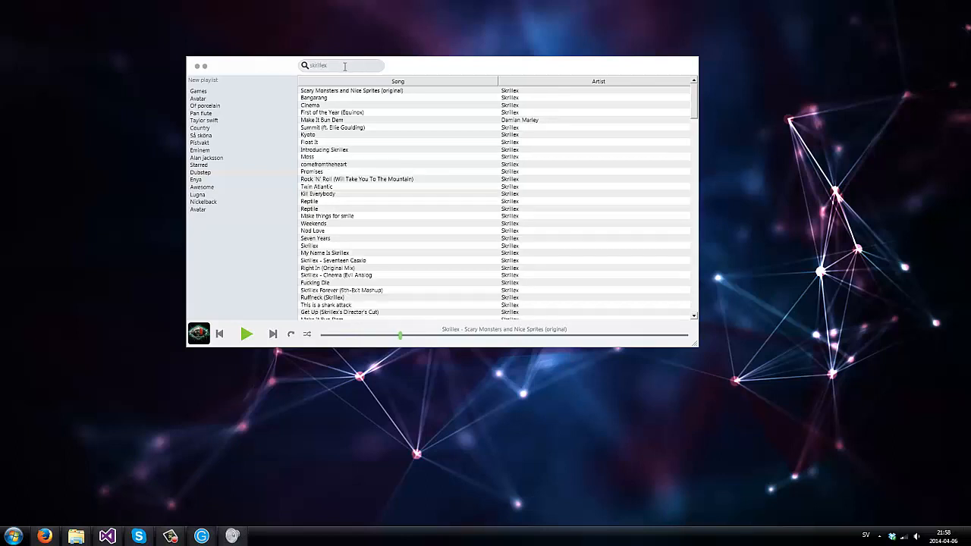
left_click(332, 112)
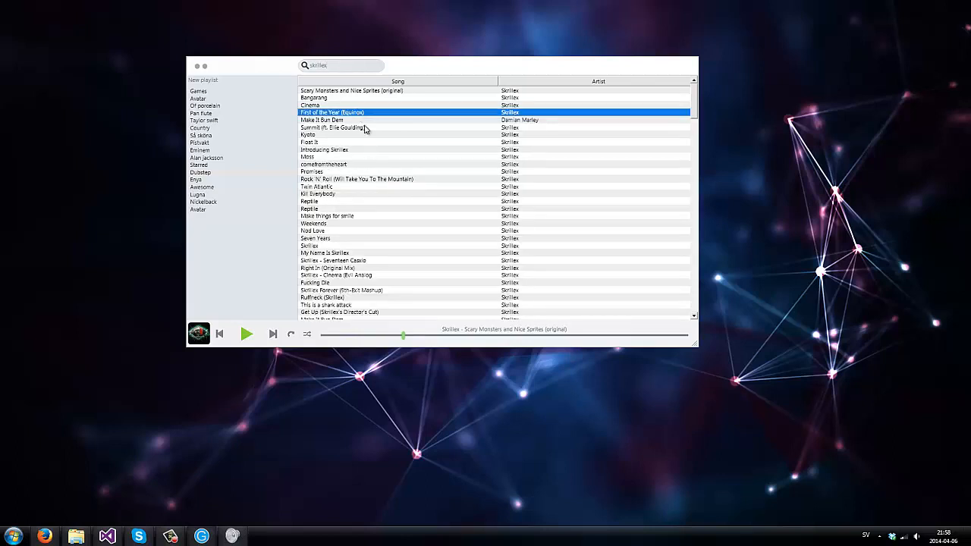
scroll("down", 3)
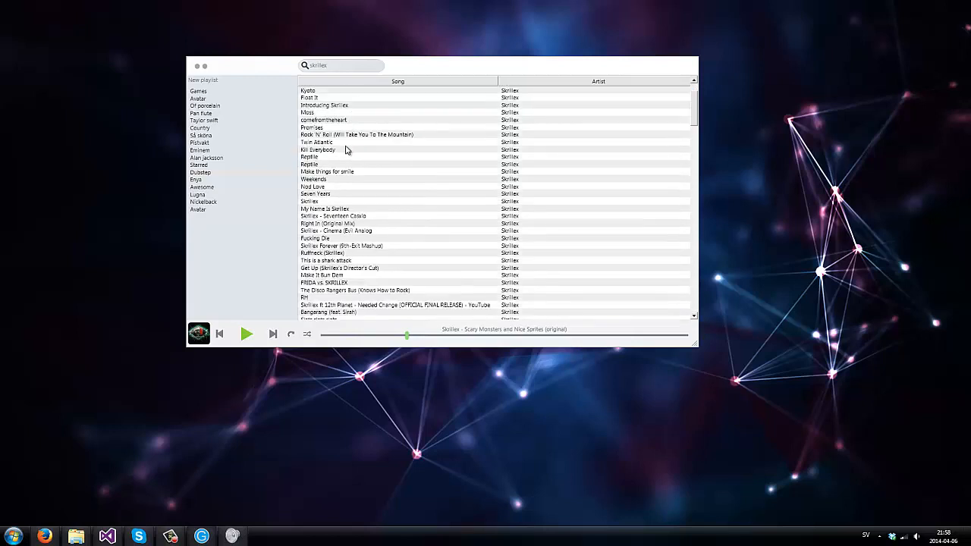
scroll("down", 3)
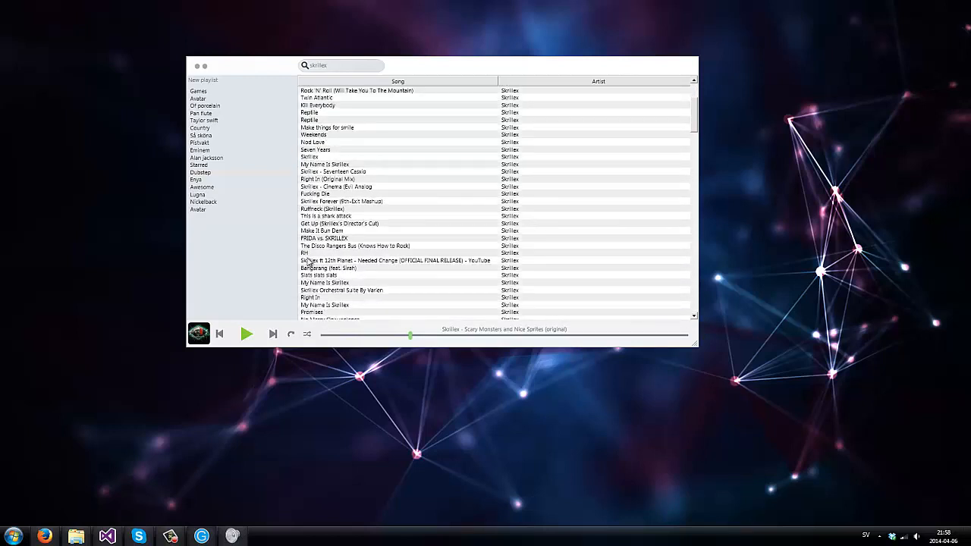
scroll("down", 3)
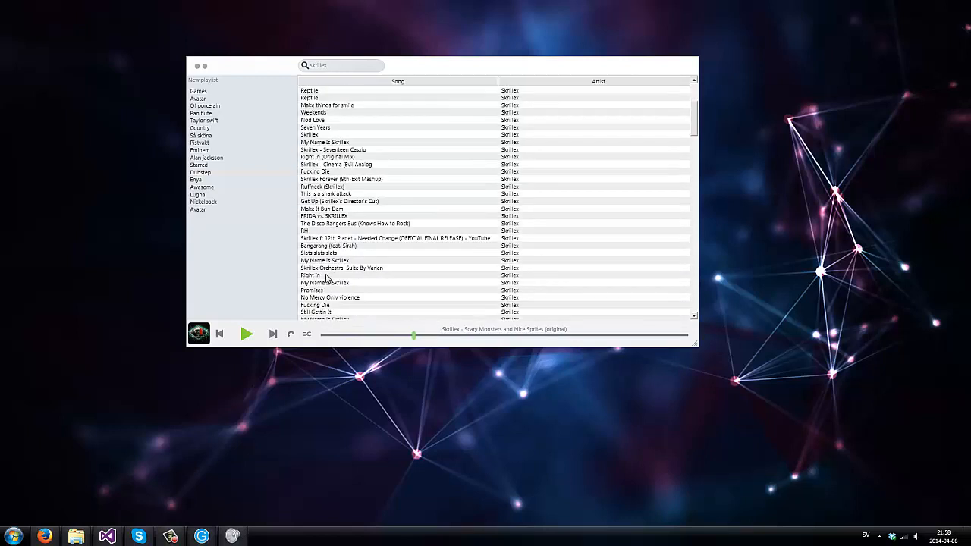
scroll("down", 3)
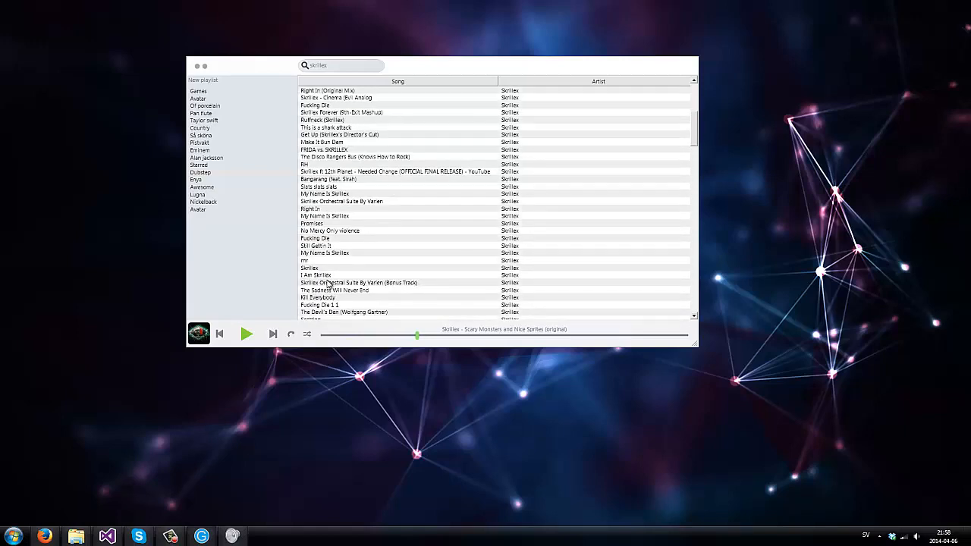
scroll("down", 3)
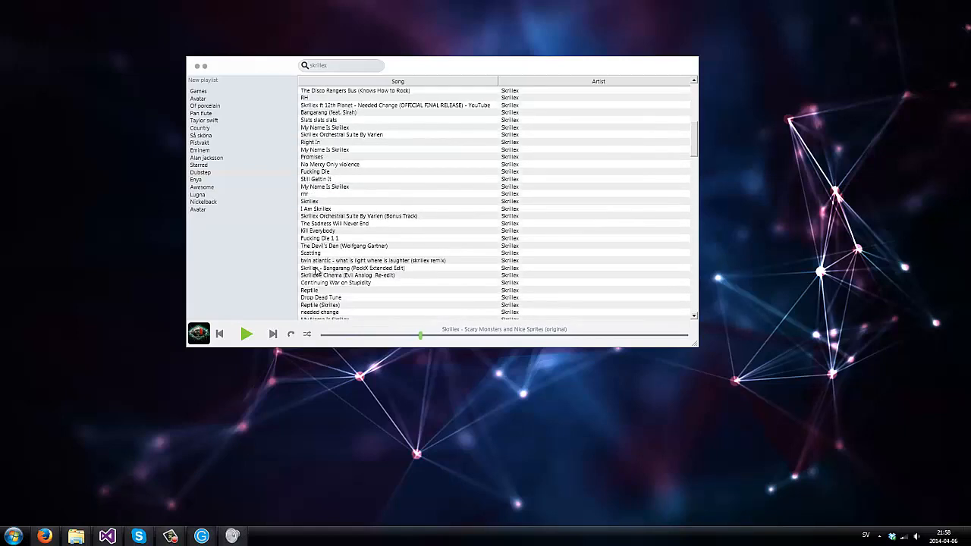
scroll("down", 3)
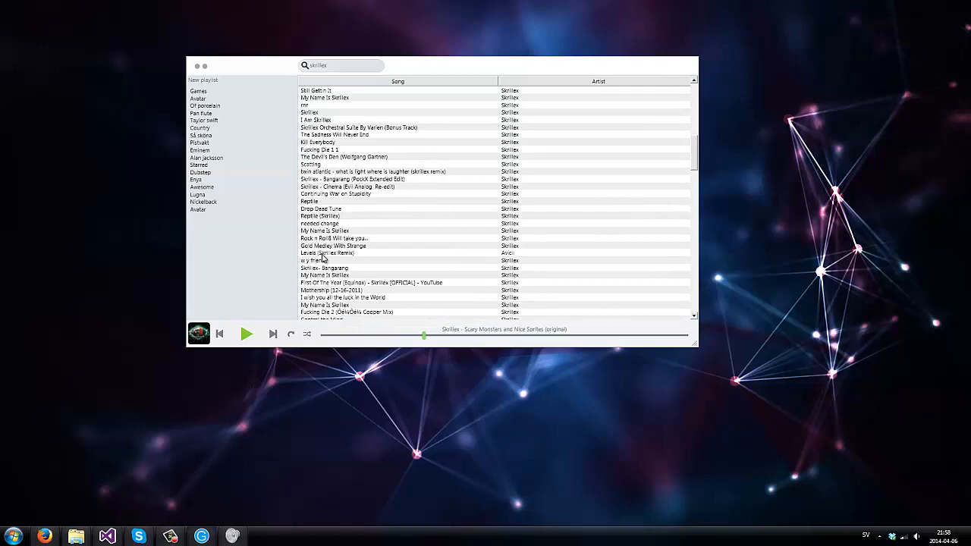
scroll("down", 3)
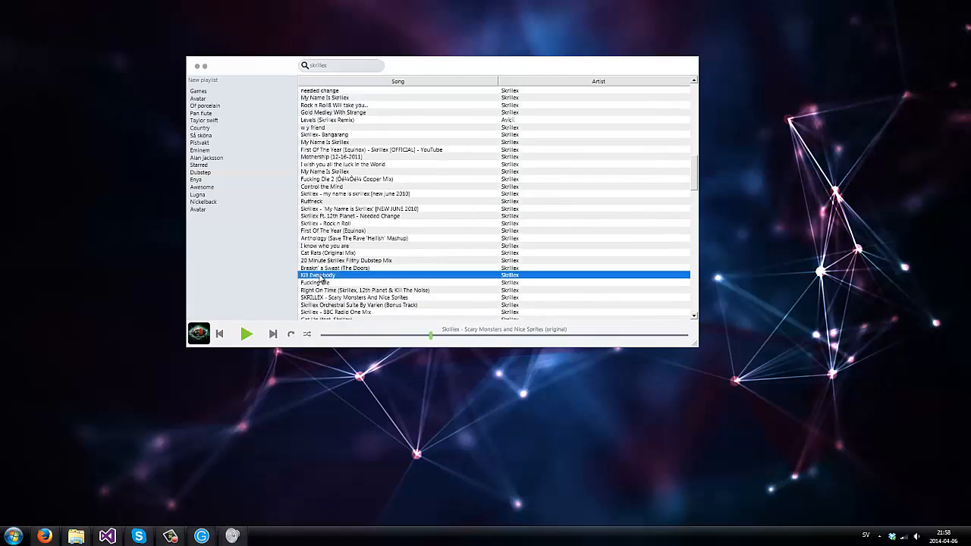
- Play Kill Everybody from the search results, then browse it in the Dubstep playlist and switch to Games
double_click(319, 276)
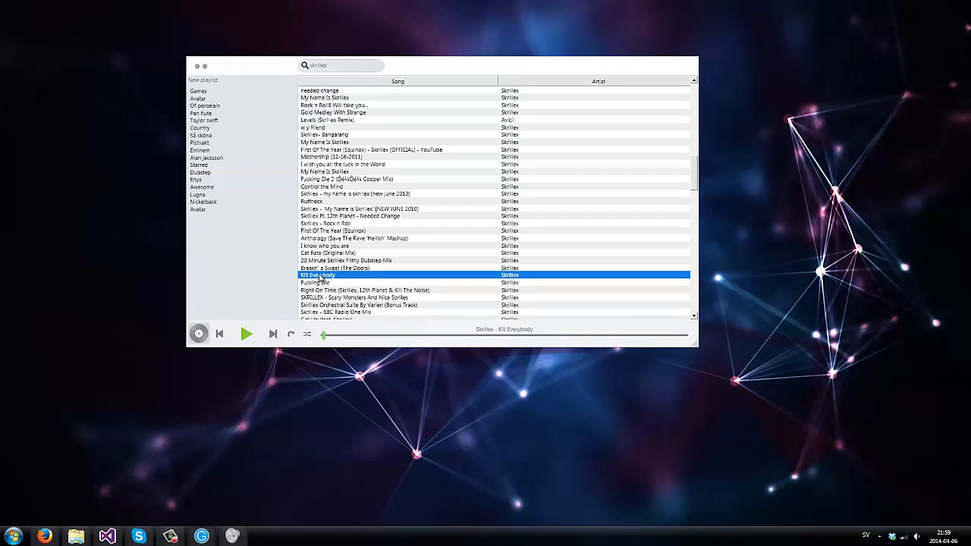
mouse_move(204, 188)
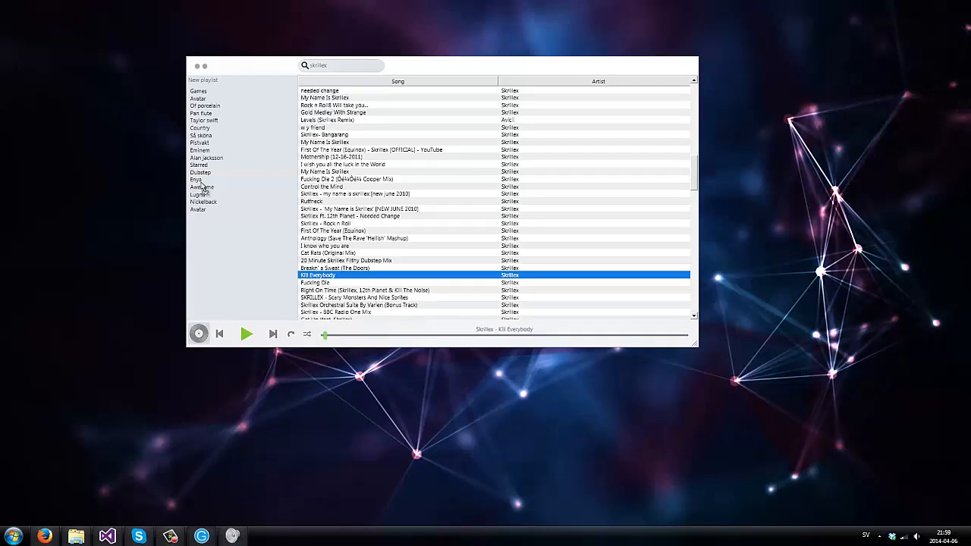
left_click(201, 173)
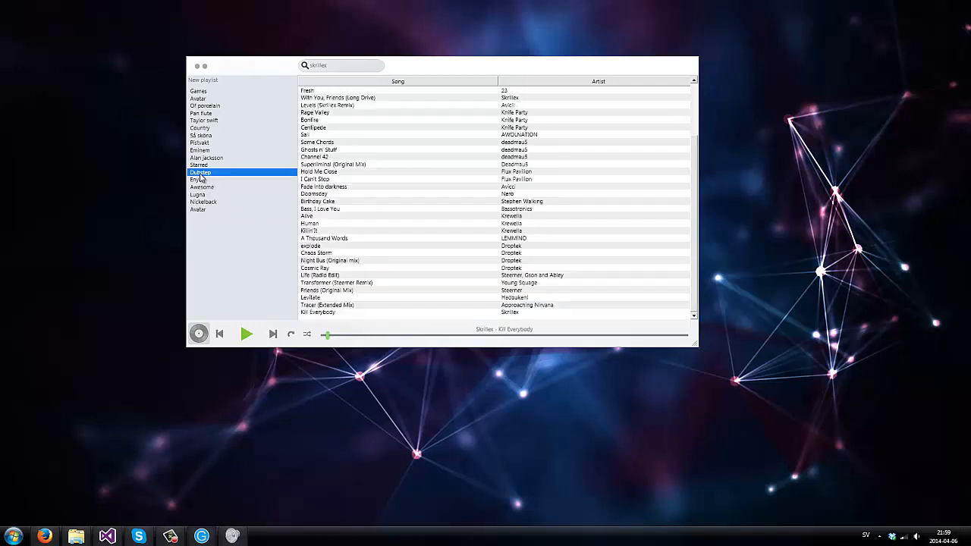
left_click(325, 186)
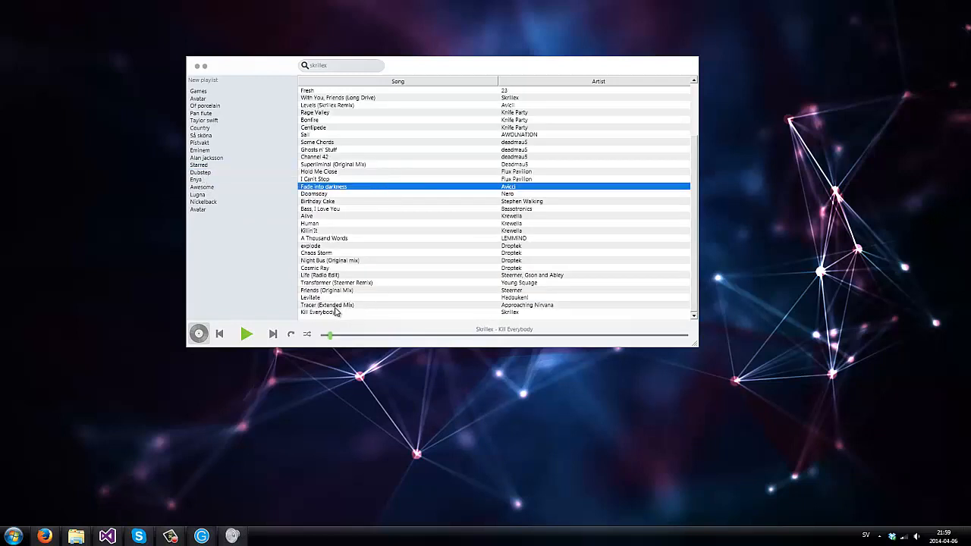
left_click(326, 312)
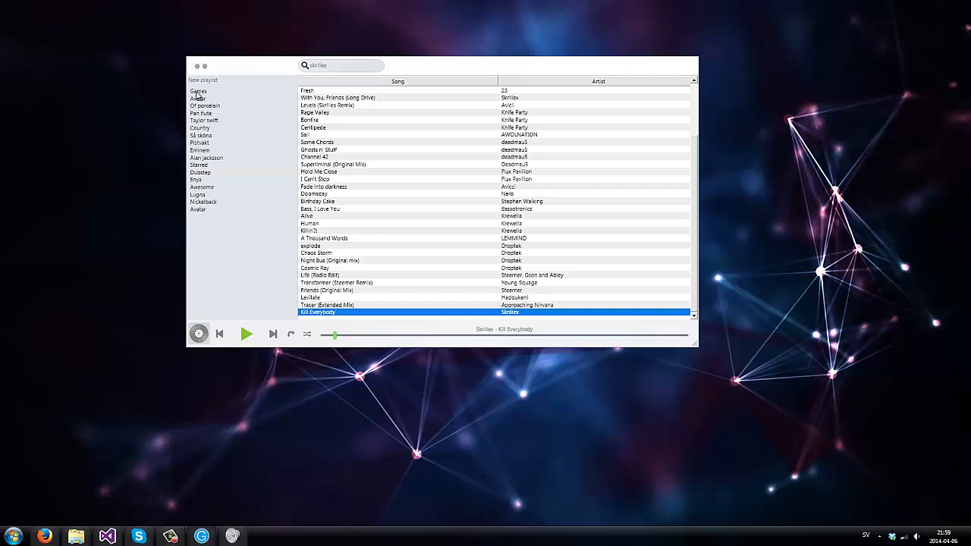
left_click(197, 91)
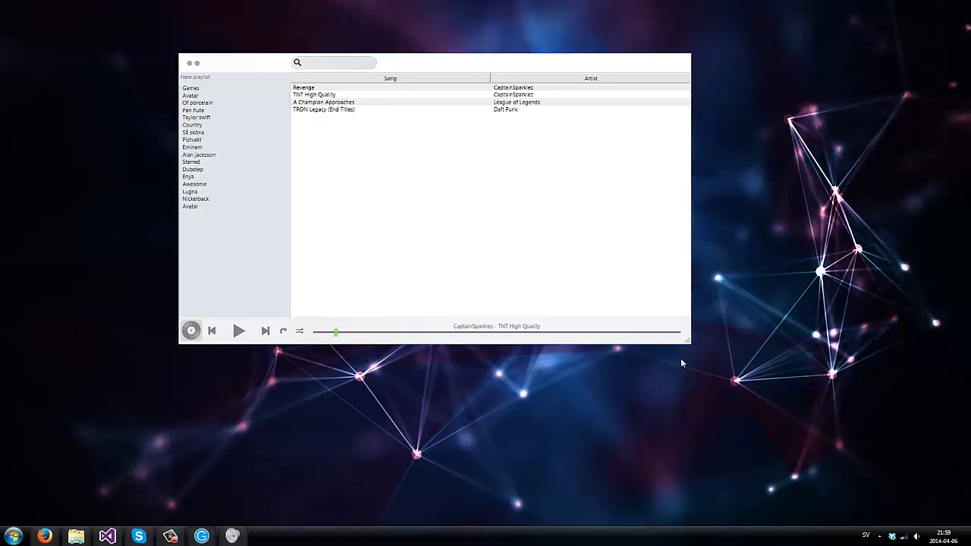
- Enlarge the player window by dragging its bottom-right corner outward
left_click_drag(686, 341, 761, 447)
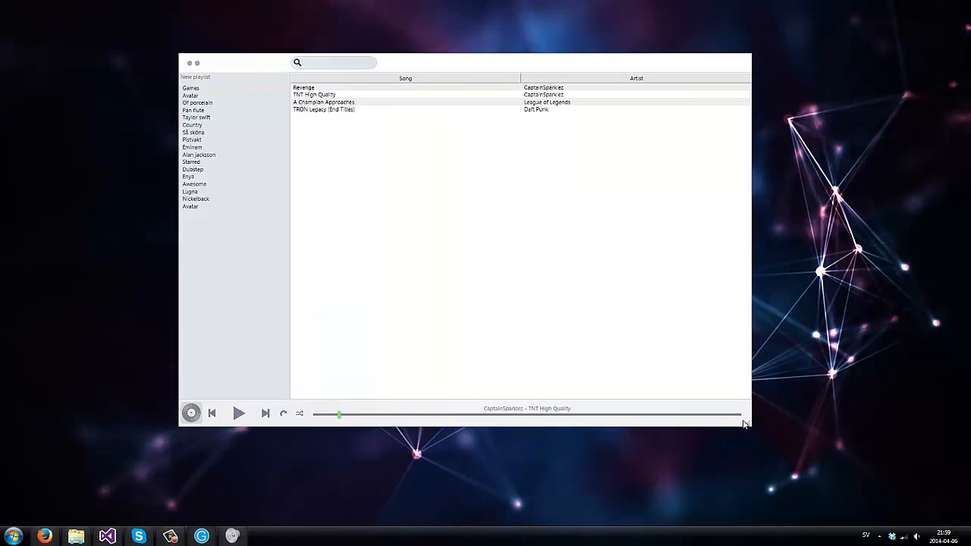
left_click(337, 62)
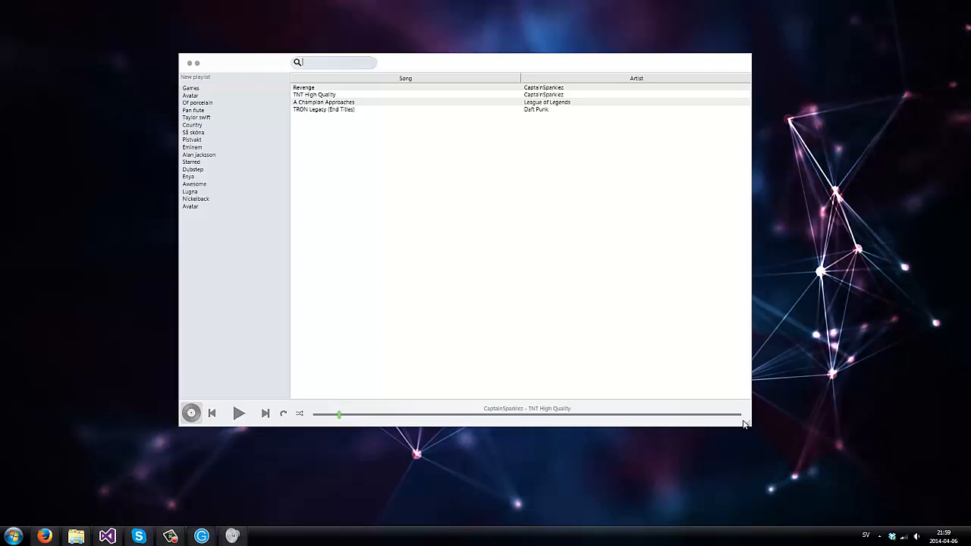
mouse_move(202, 115)
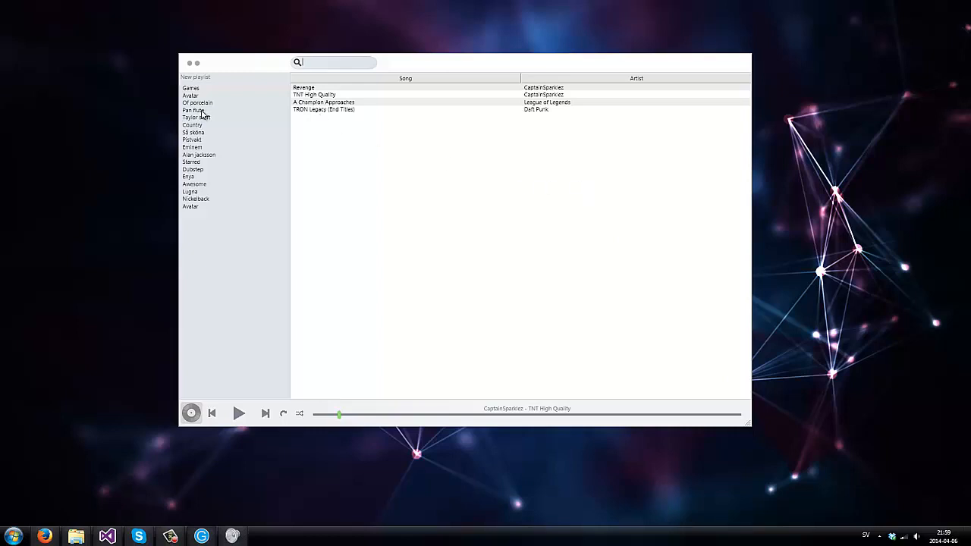
- Create a new playlist named 'Testing playlist'
left_click(194, 76)
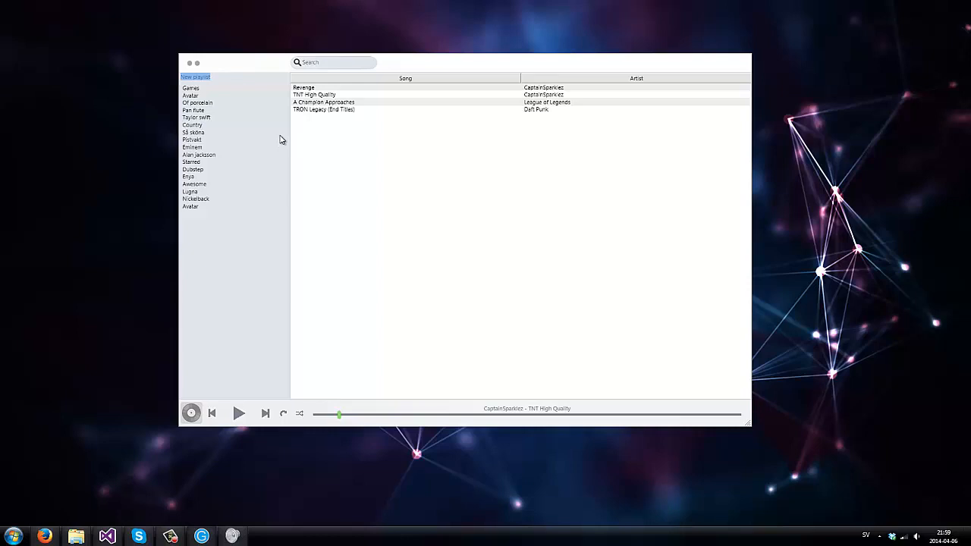
type("Testing")
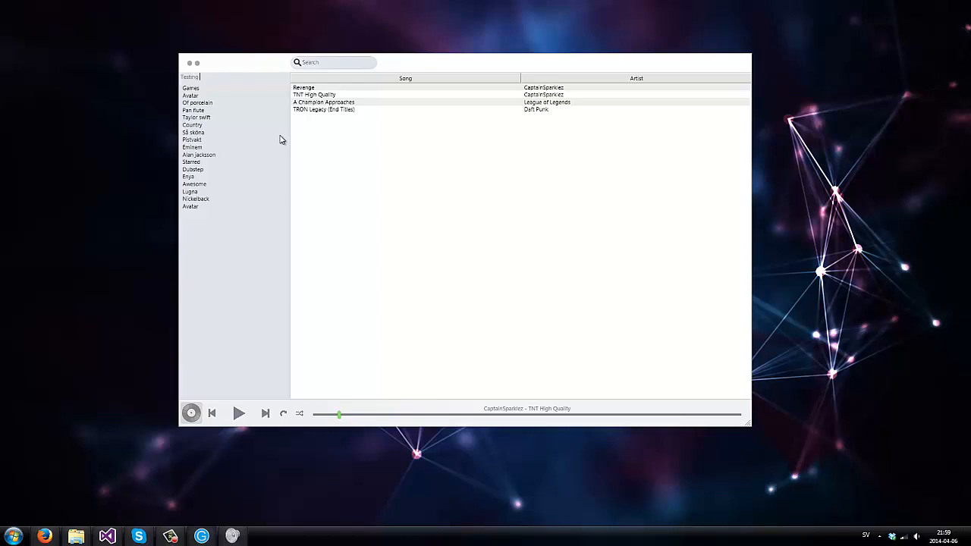
type("playlist")
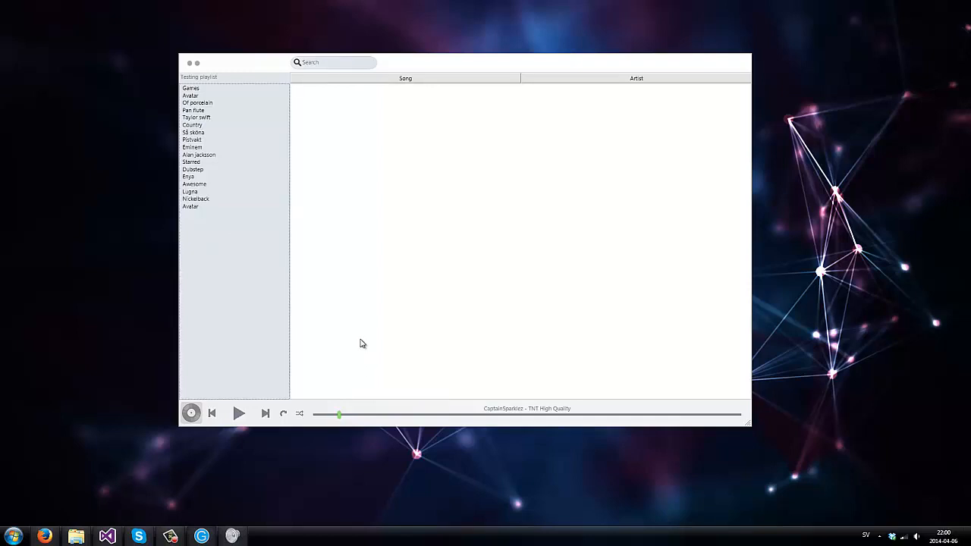
left_click(198, 76)
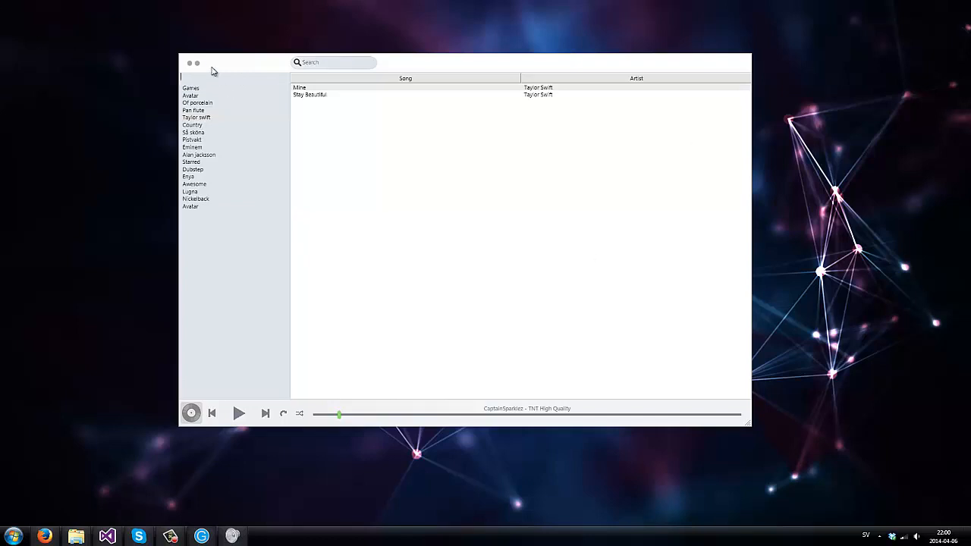
- Close the Grooveify player so only the desktop shows
left_click(197, 62)
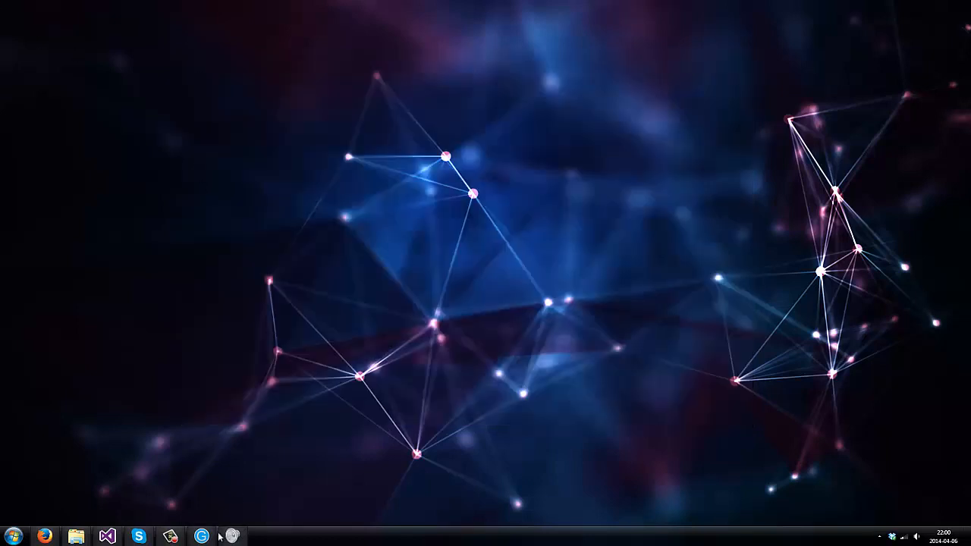